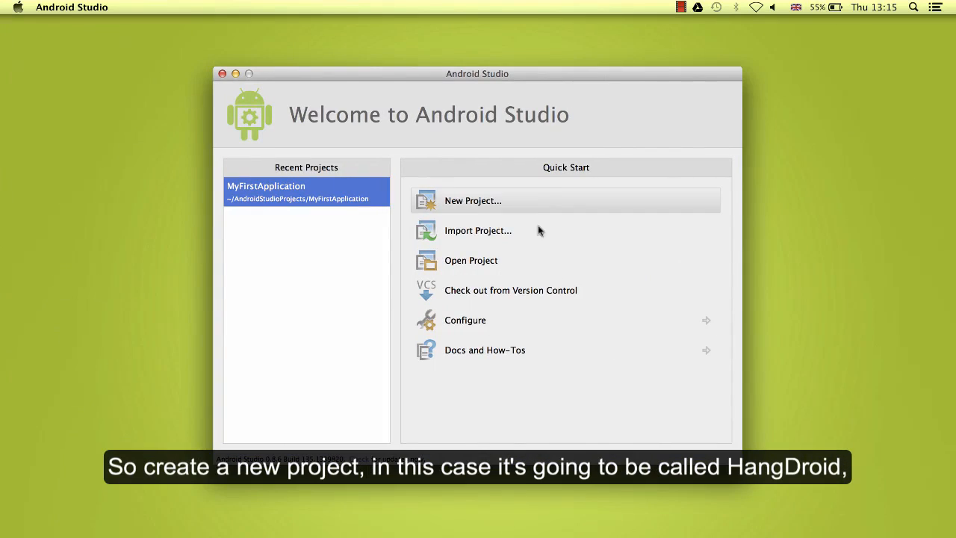
Create the HangDroid project with minimum API 10 Gingerbread and a blank MainActivity.
{"action": "left_click", "coordinate": [472, 200]}
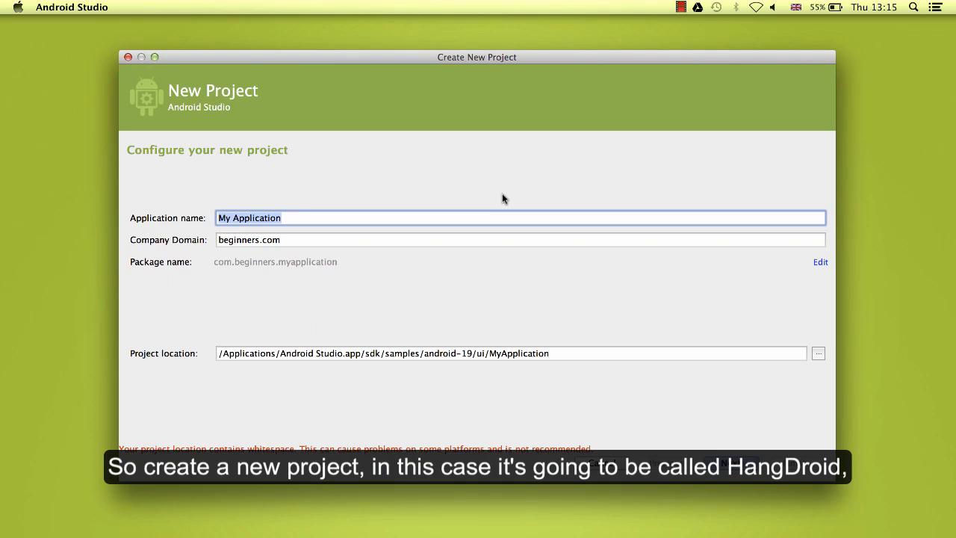
{"action": "type", "text": "HangD"}
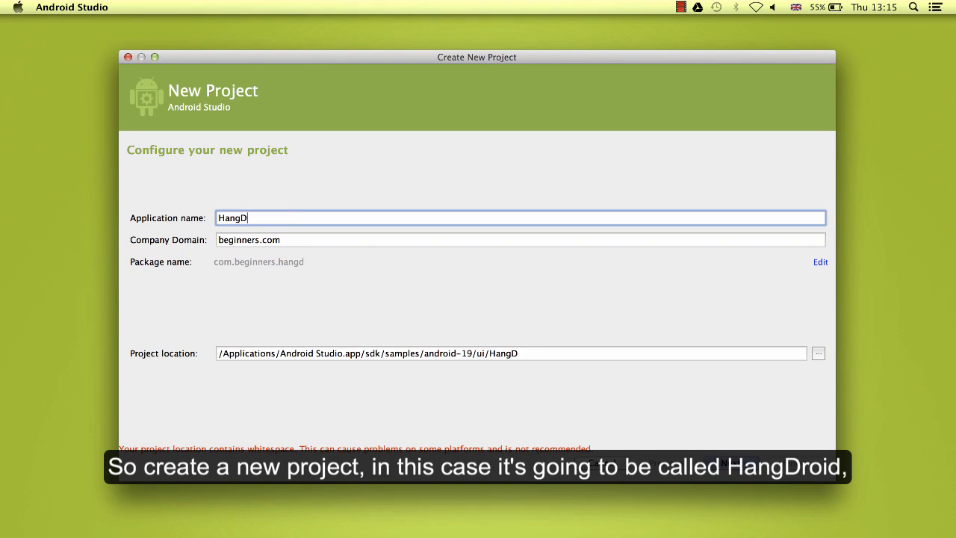
{"action": "type", "text": "roid"}
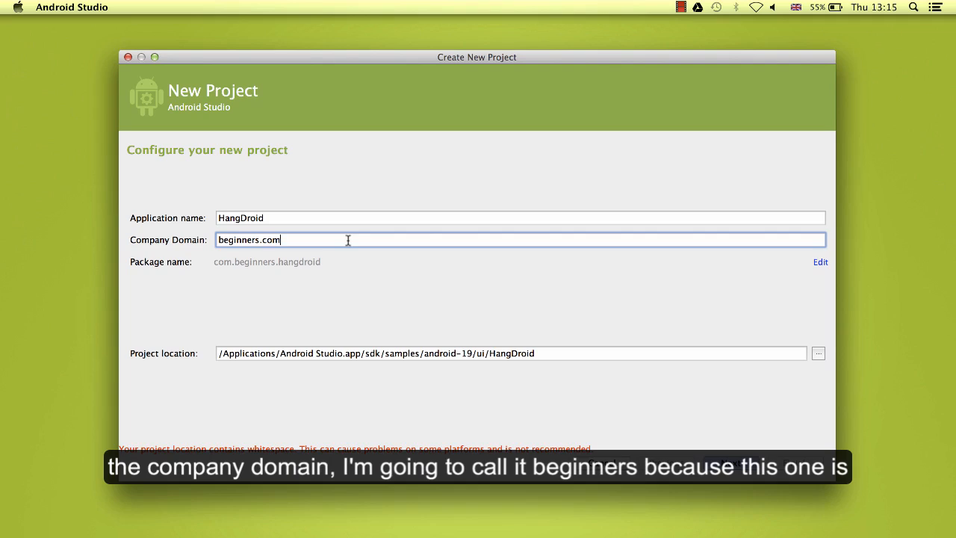
{"action": "mouse_move", "coordinate": [261, 247]}
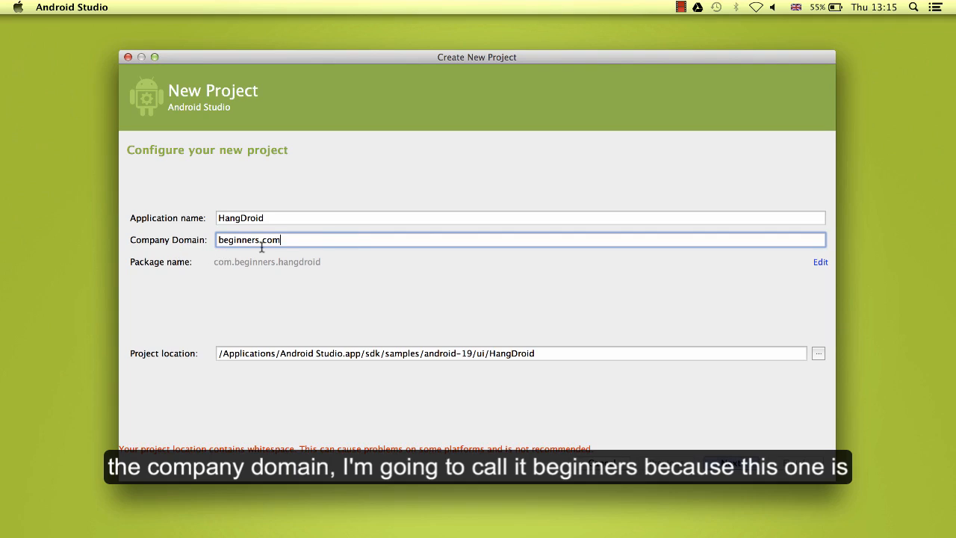
{"action": "mouse_move", "coordinate": [346, 261]}
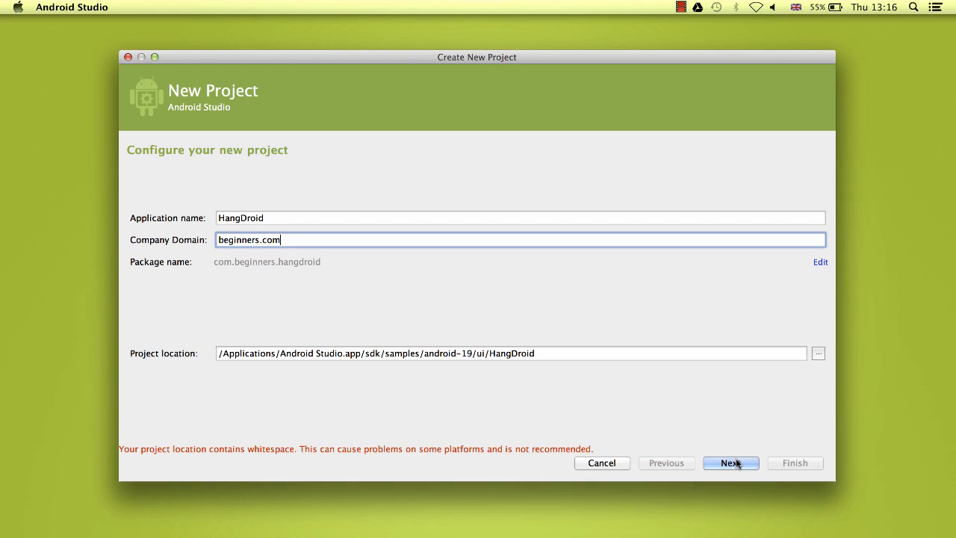
{"action": "left_click", "coordinate": [730, 462]}
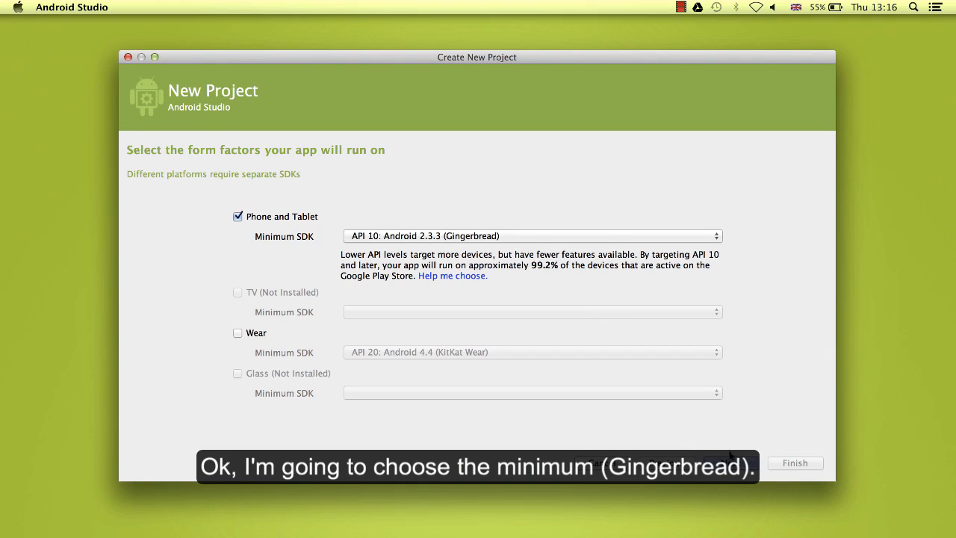
{"action": "left_click", "coordinate": [730, 462]}
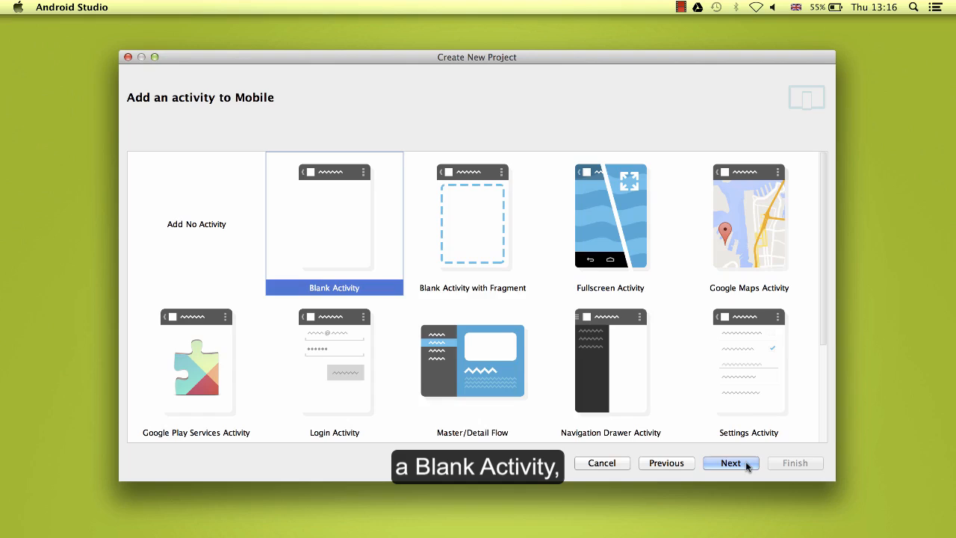
{"action": "left_click", "coordinate": [730, 463]}
{"action": "type", "text": "M"}
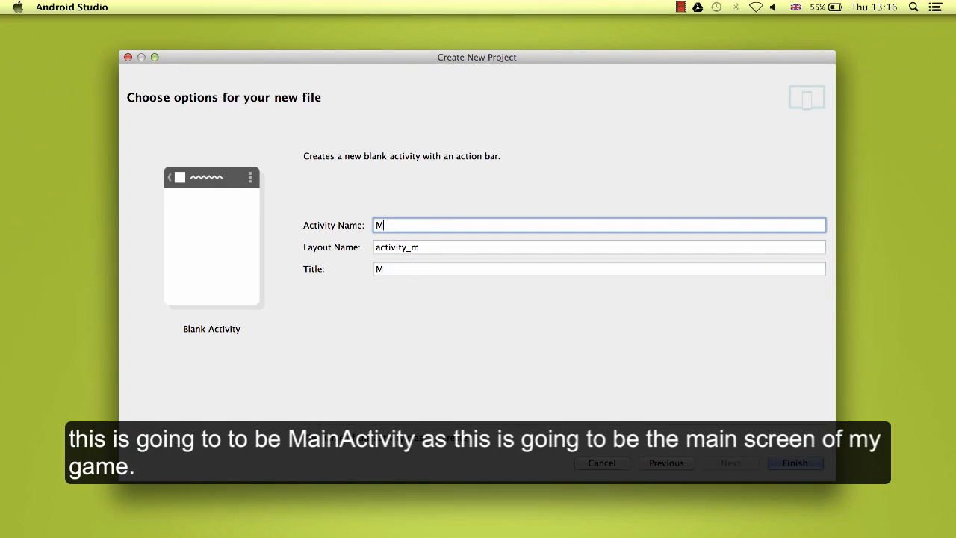
{"action": "type", "text": "ainActivity"}
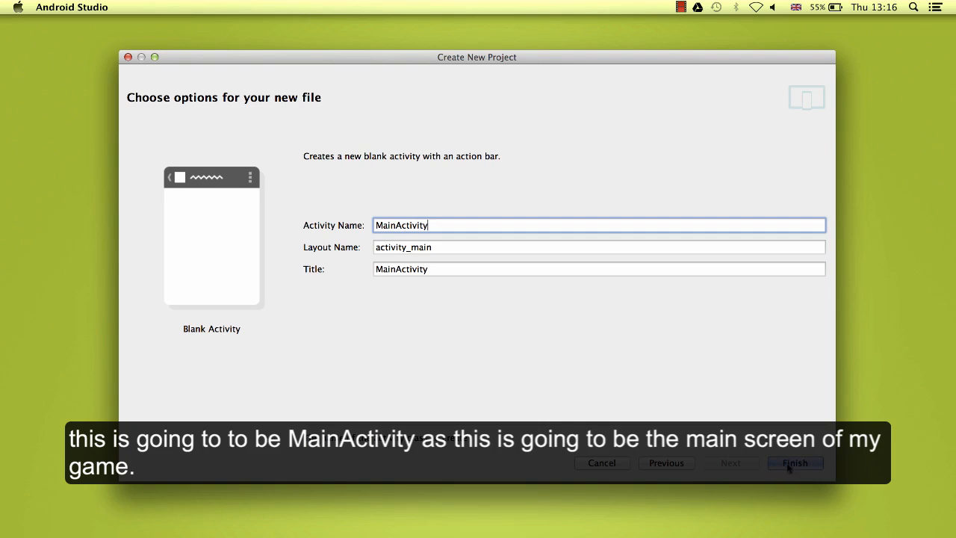
{"action": "left_click", "coordinate": [794, 462]}
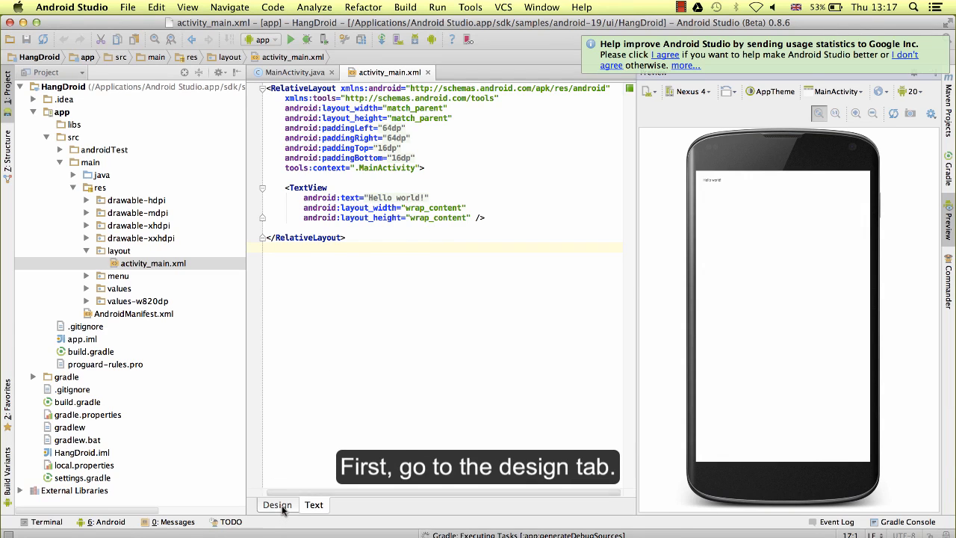
Switch activity_main to the Design view and apply the classic Black theme.
{"action": "left_click", "coordinate": [278, 504]}
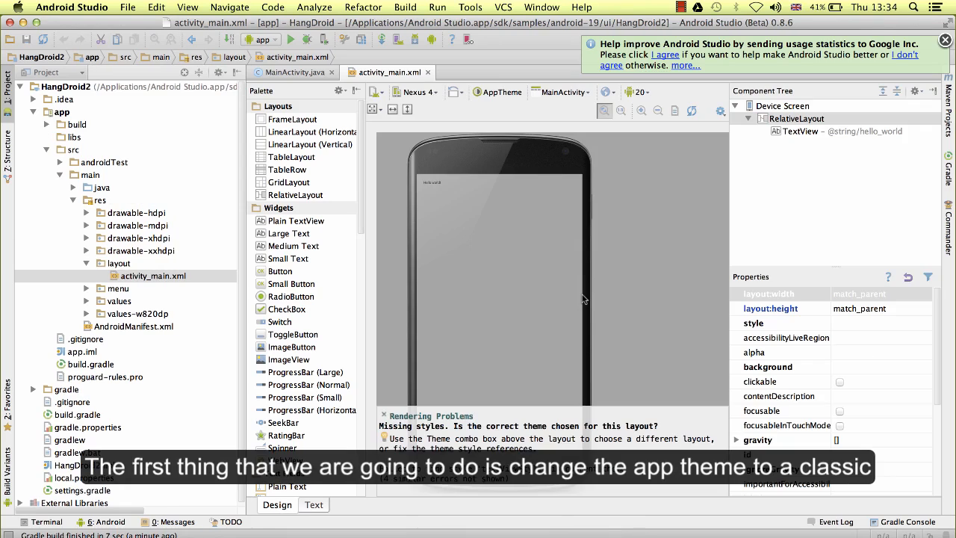
{"action": "left_click", "coordinate": [496, 92]}
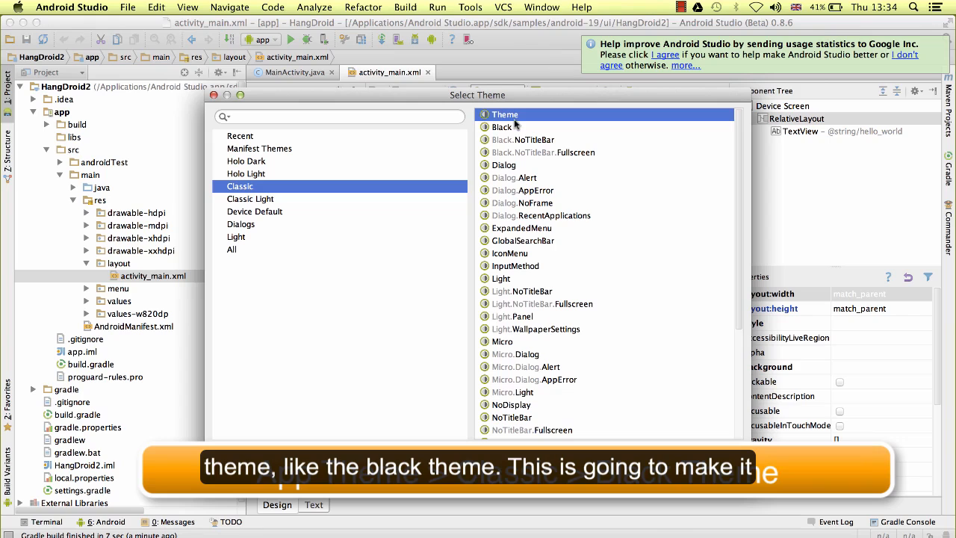
{"action": "left_click", "coordinate": [501, 126]}
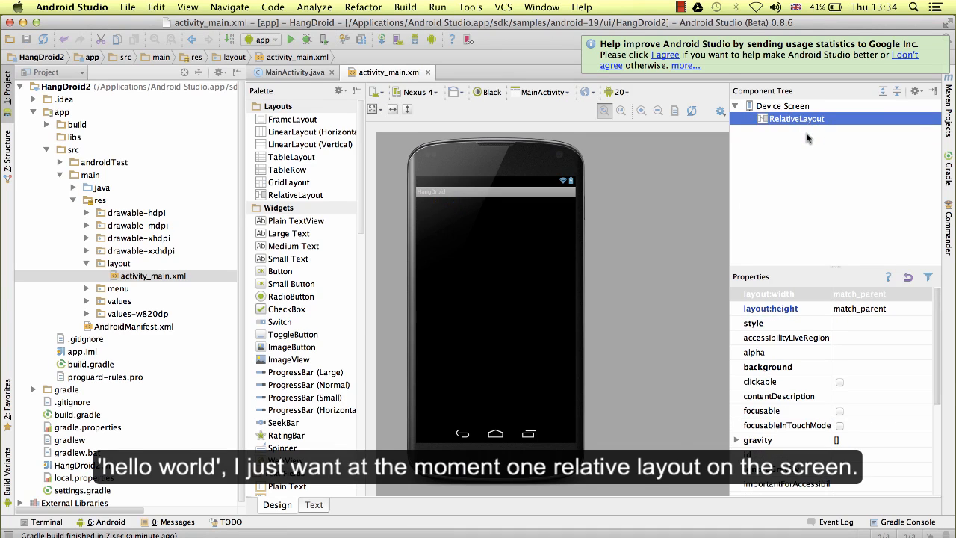
{"action": "mouse_move", "coordinate": [795, 123]}
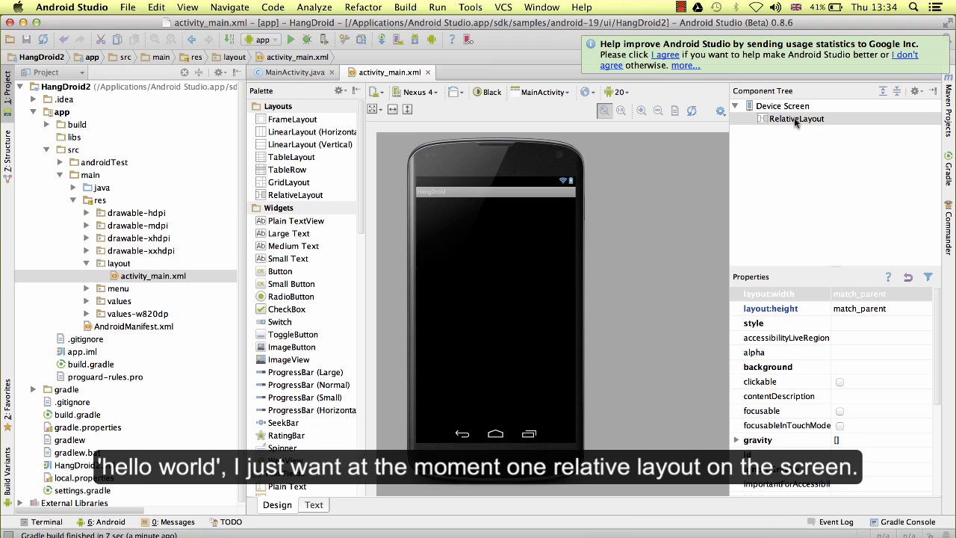
{"action": "mouse_move", "coordinate": [527, 298]}
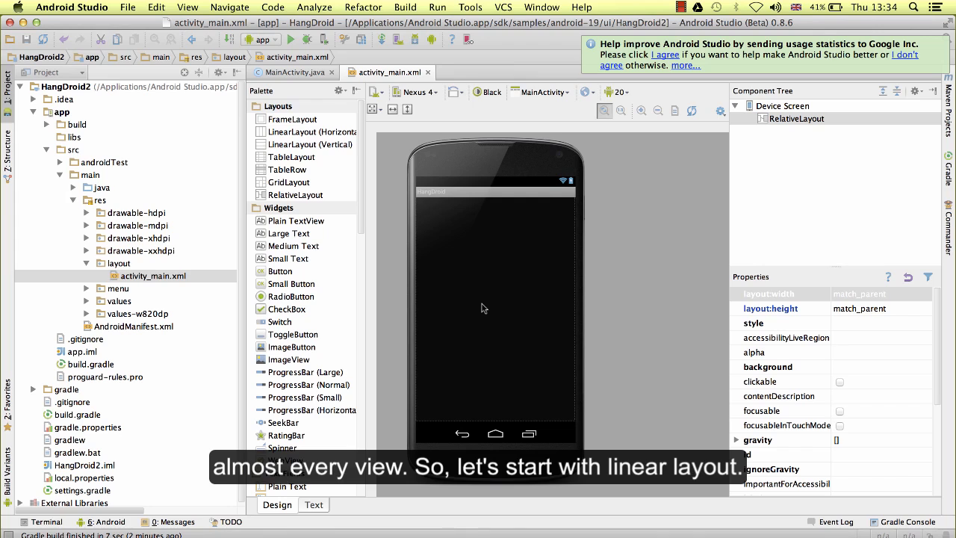
Add a LinearLayout to the screen and set its orientation to vertical.
{"action": "left_click", "coordinate": [314, 131]}
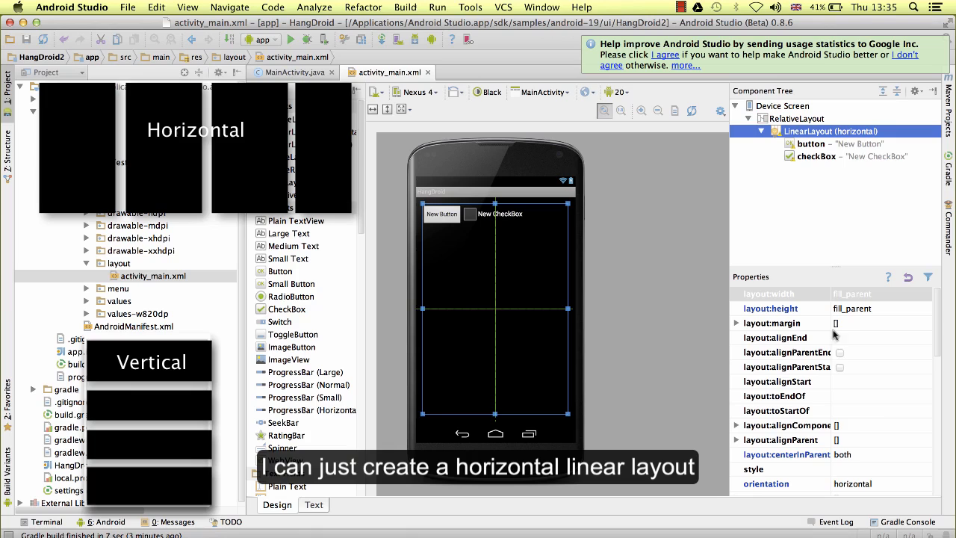
{"action": "left_click", "coordinate": [882, 484]}
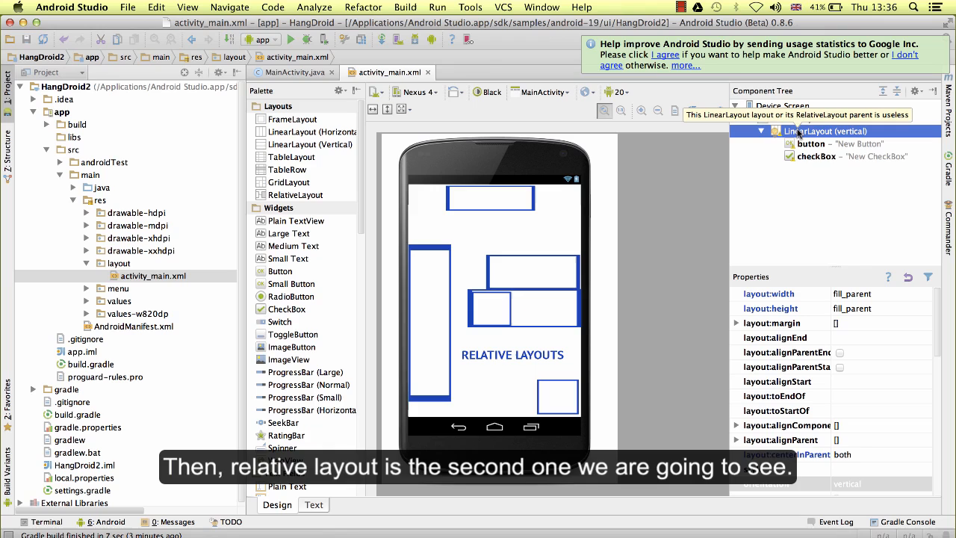
Remove the LinearLayout and place three buttons: top centre, screen centre, and right of centre.
{"action": "left_click", "coordinate": [795, 118]}
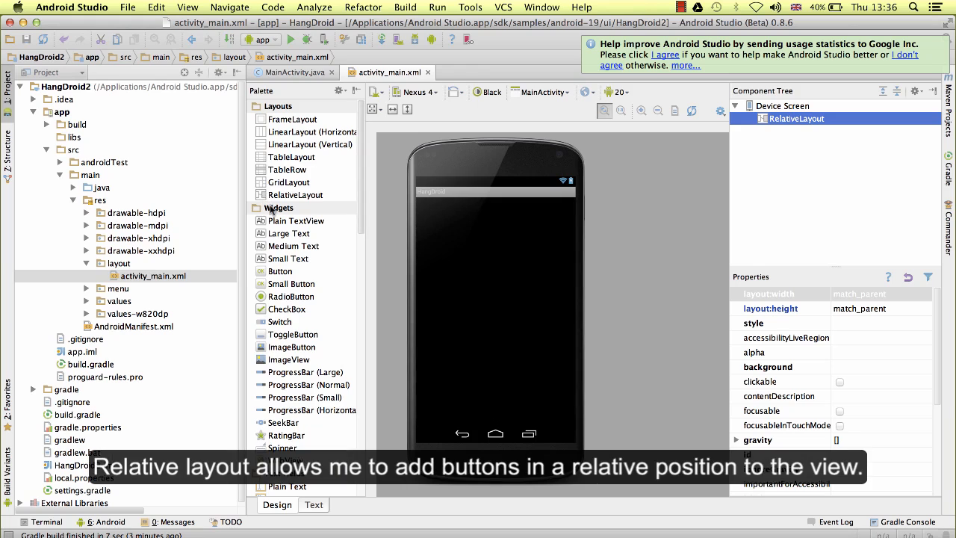
{"action": "left_click_drag", "start_coordinate": [280, 270], "coordinate": [495, 306]}
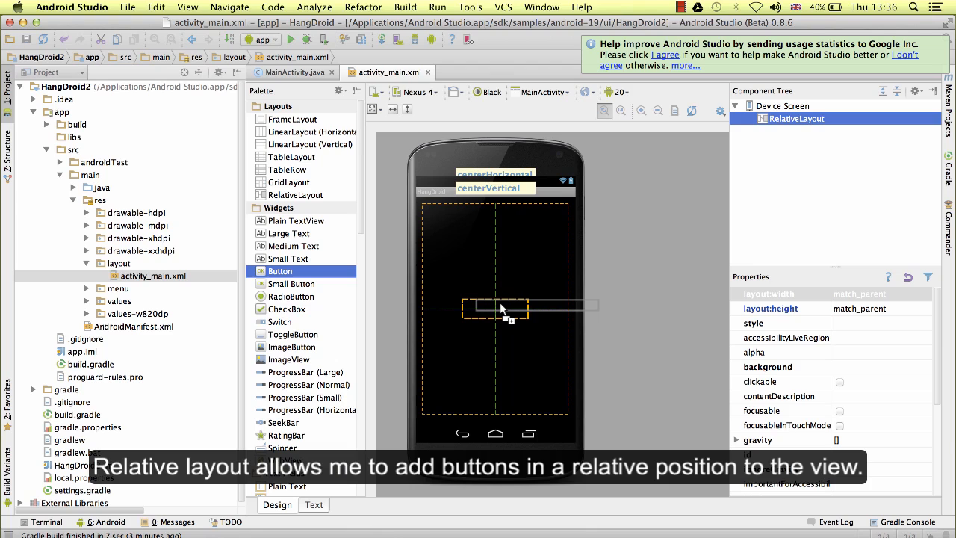
{"action": "left_click_drag", "start_coordinate": [494, 308], "coordinate": [494, 215]}
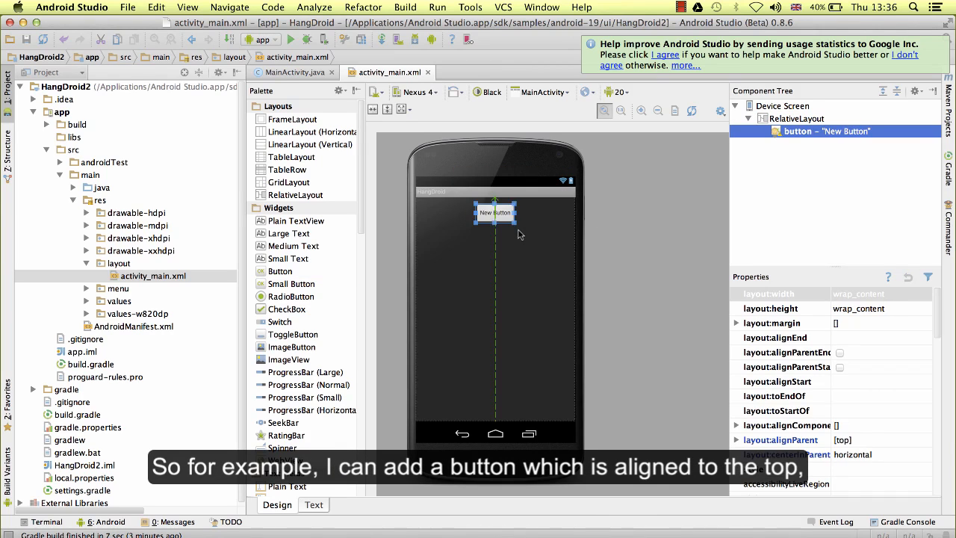
{"action": "left_click_drag", "start_coordinate": [280, 270], "coordinate": [508, 290]}
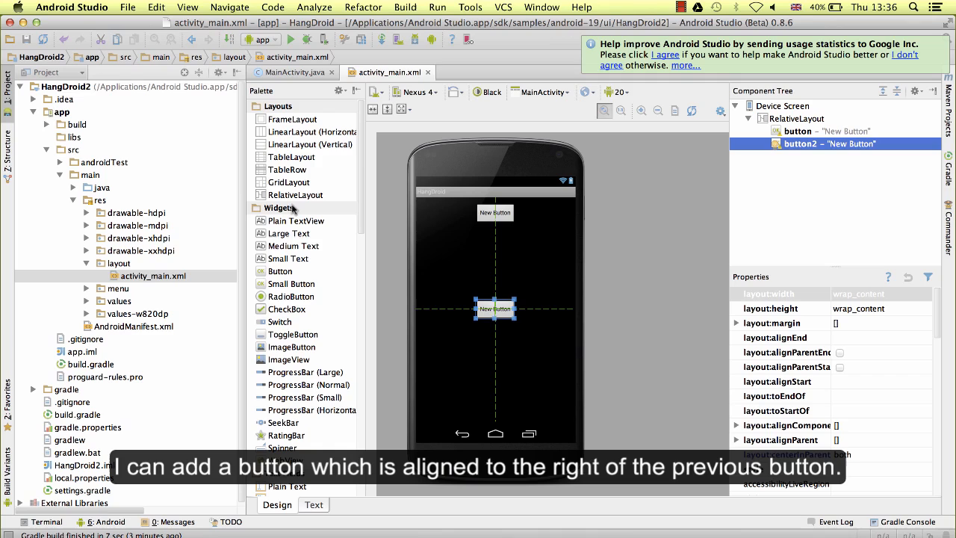
{"action": "mouse_move", "coordinate": [277, 243]}
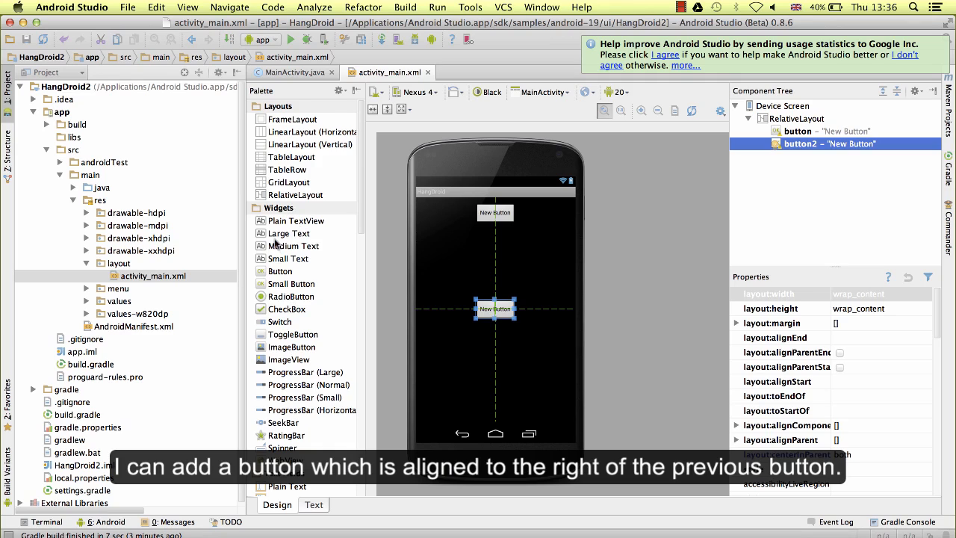
{"action": "left_click_drag", "start_coordinate": [280, 270], "coordinate": [546, 309]}
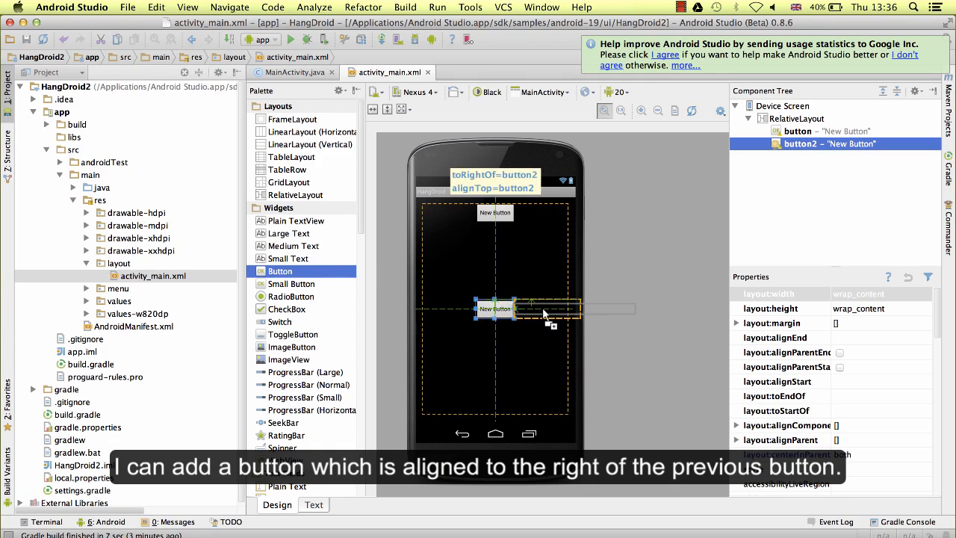
{"action": "left_click", "coordinate": [545, 308]}
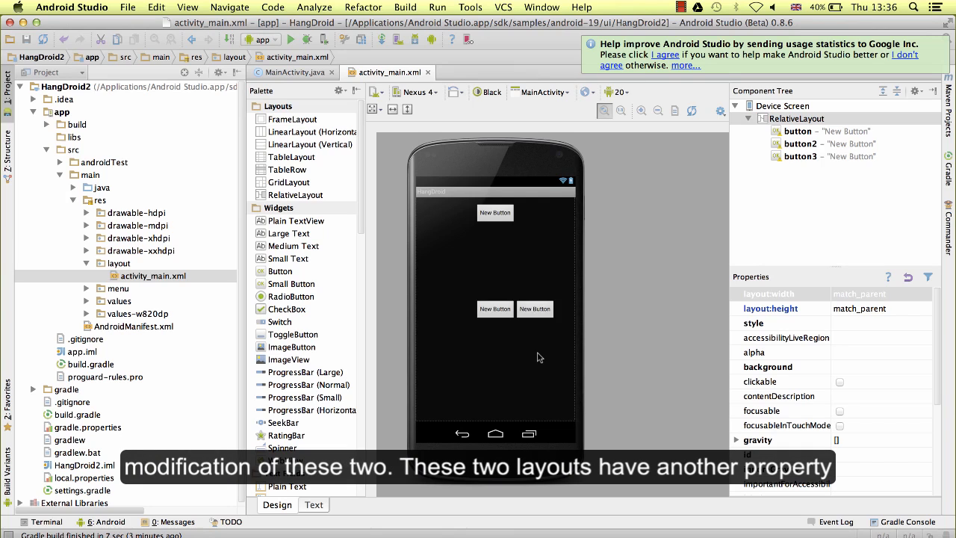
{"action": "mouse_move", "coordinate": [491, 240]}
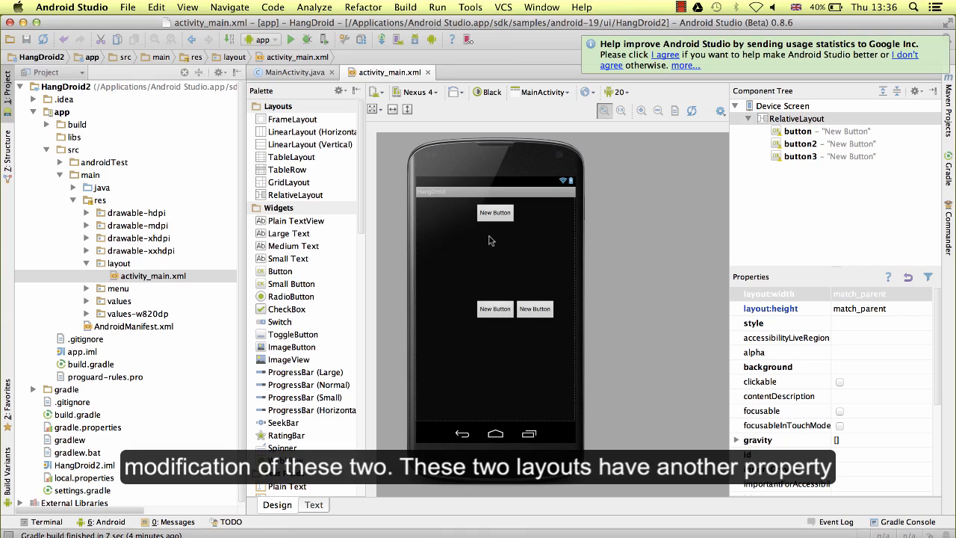
{"action": "mouse_move", "coordinate": [521, 267]}
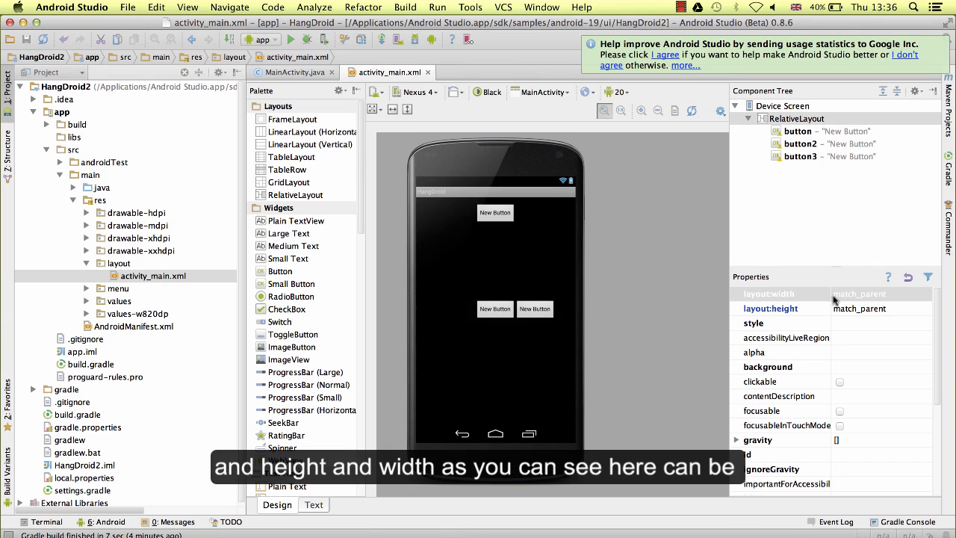
{"action": "left_click", "coordinate": [908, 293]}
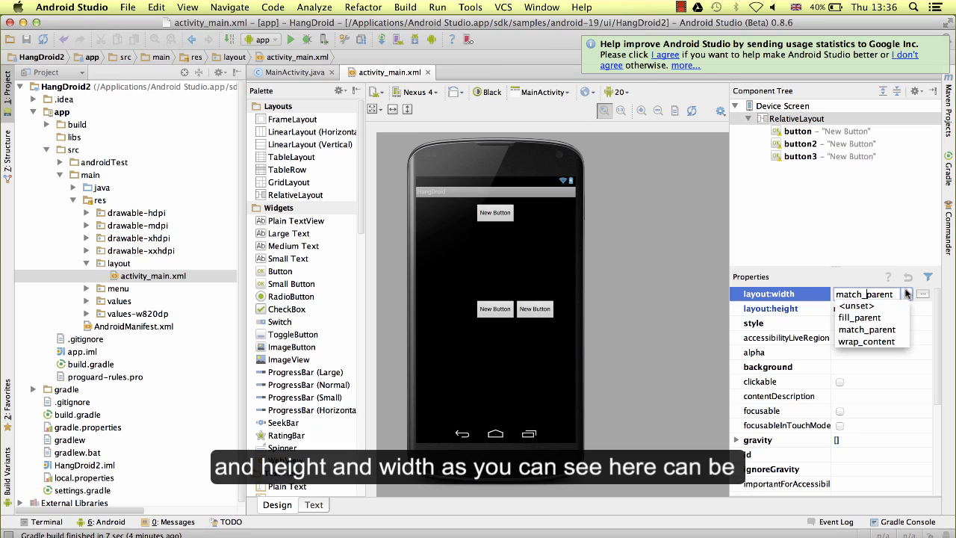
{"action": "mouse_move", "coordinate": [859, 318]}
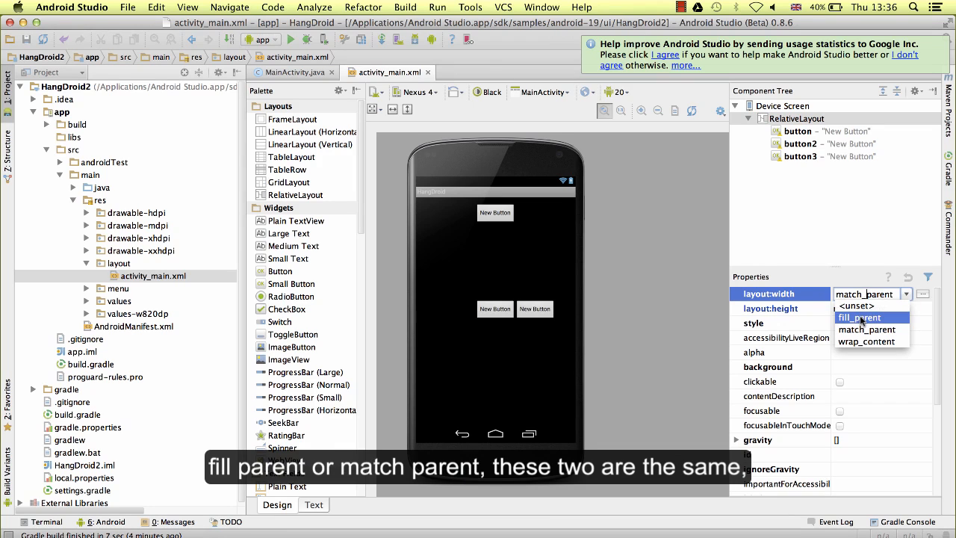
{"action": "mouse_move", "coordinate": [866, 330]}
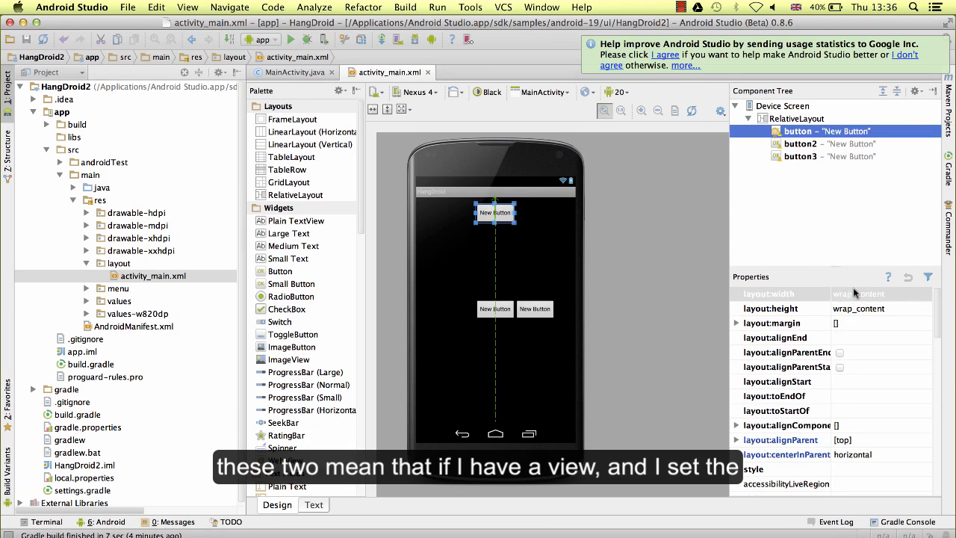
{"action": "left_click", "coordinate": [780, 294]}
{"action": "type", "text": "fill_parent"}
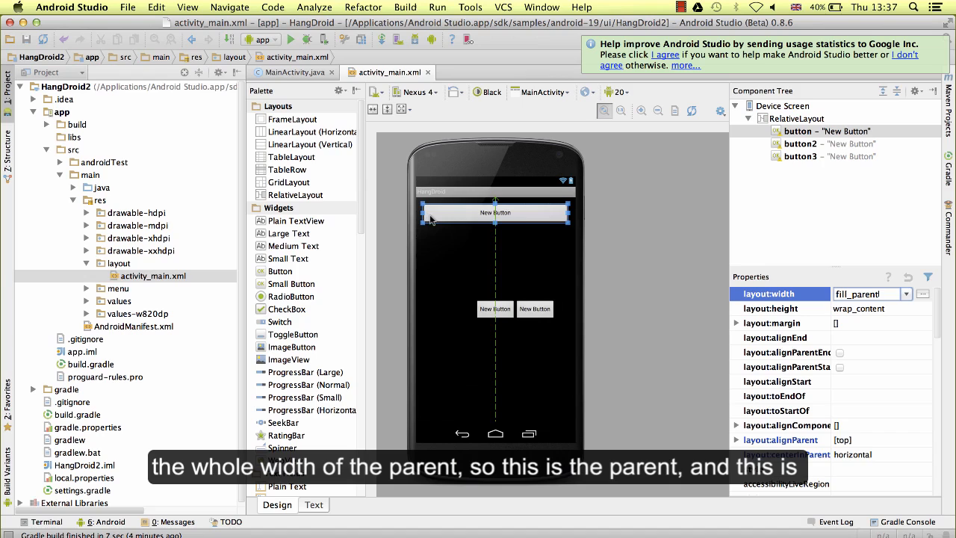
{"action": "left_click", "coordinate": [798, 118]}
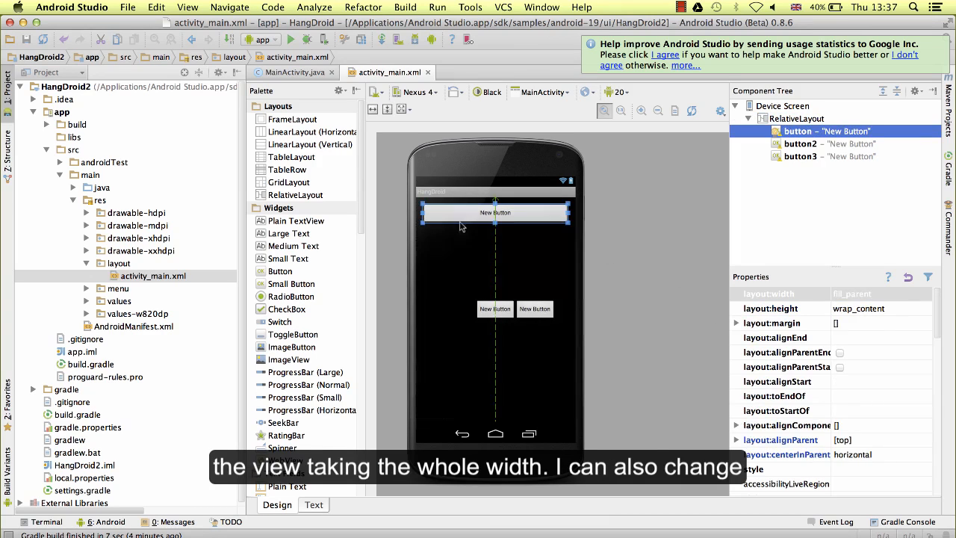
{"action": "mouse_move", "coordinate": [765, 211]}
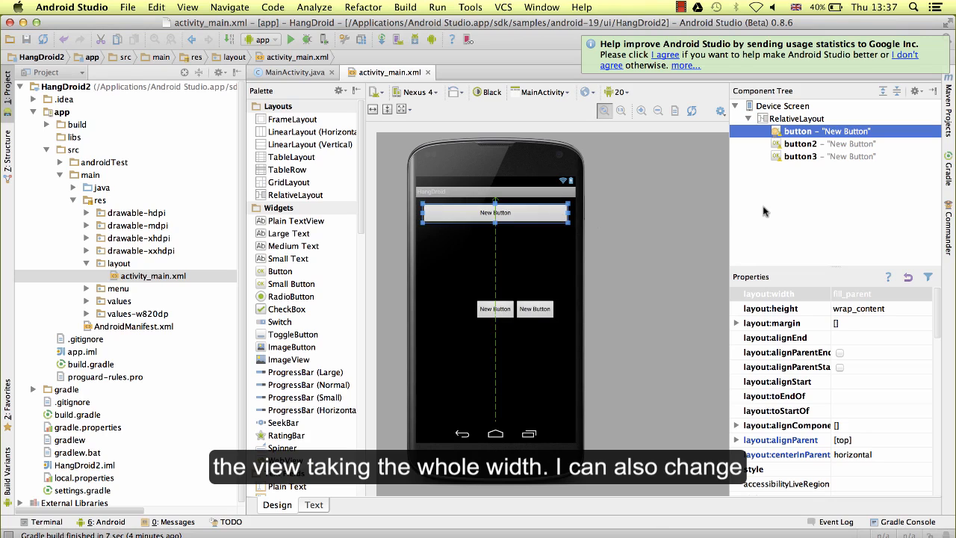
{"action": "left_click", "coordinate": [780, 307]}
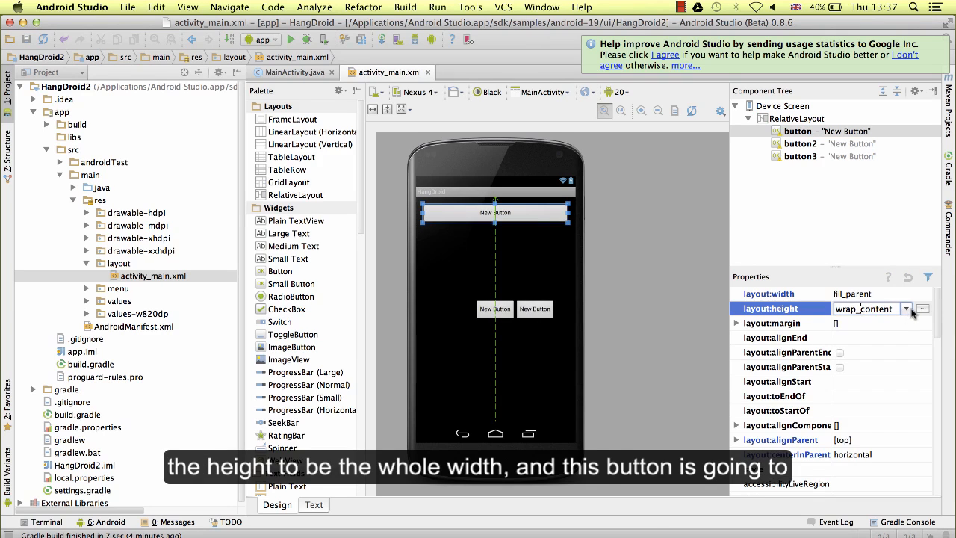
{"action": "left_click", "coordinate": [907, 308]}
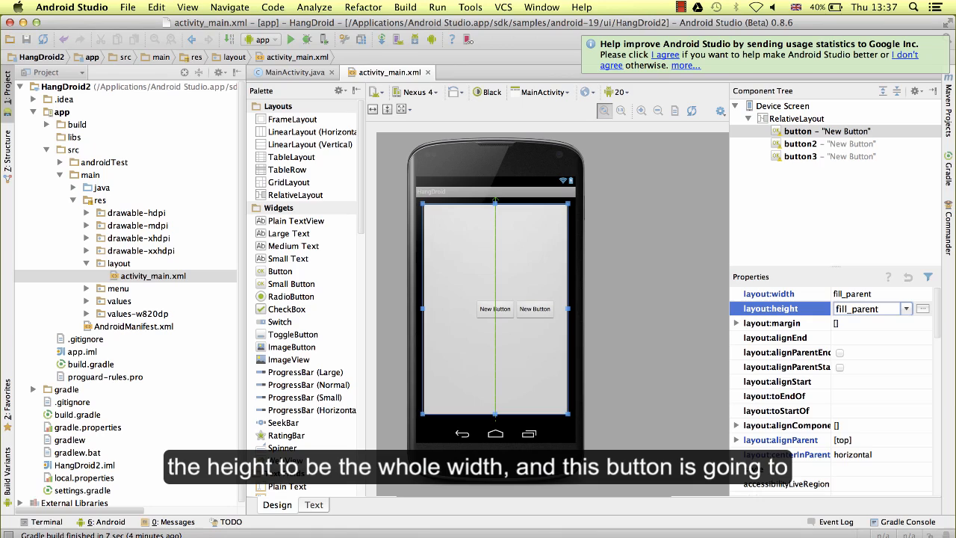
{"action": "mouse_move", "coordinate": [622, 301]}
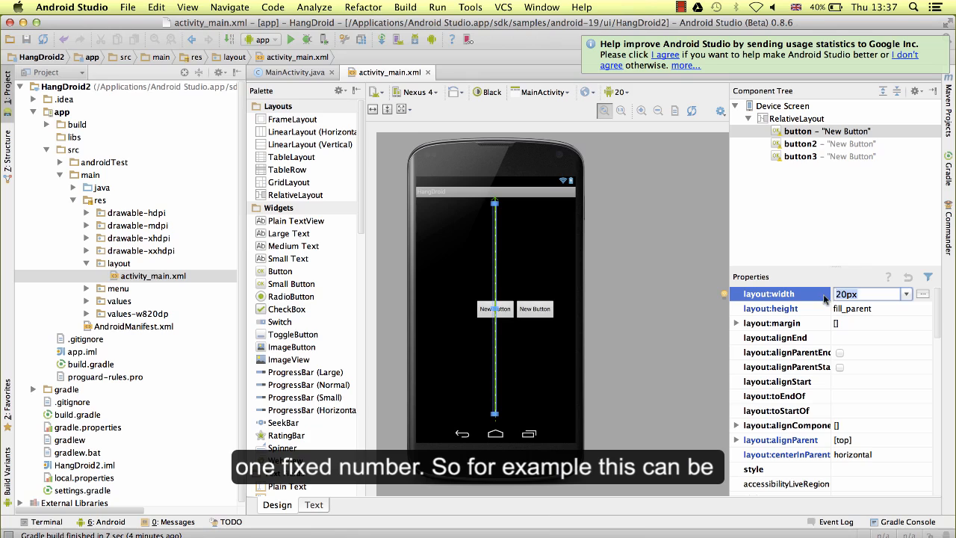
{"action": "type", "text": "100px"}
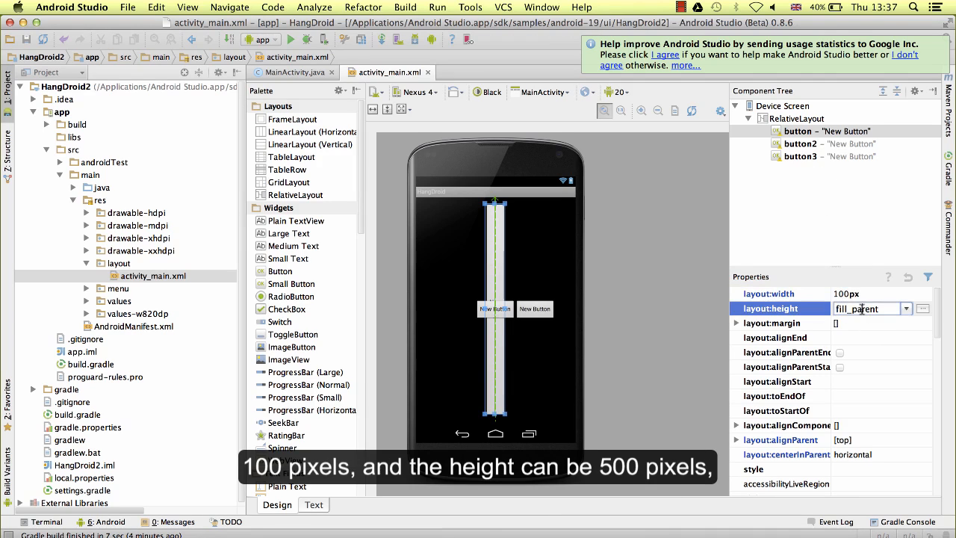
{"action": "type", "text": "500px"}
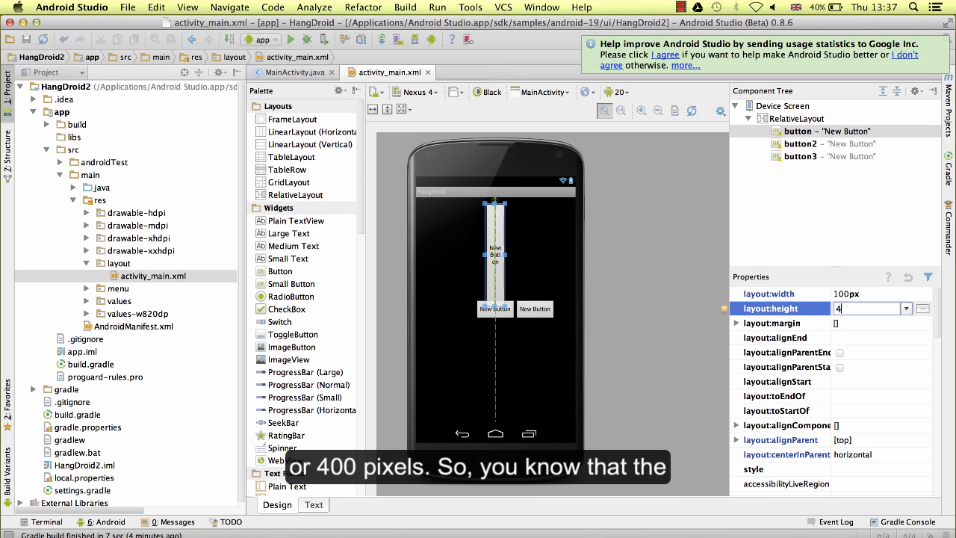
{"action": "type", "text": "00px"}
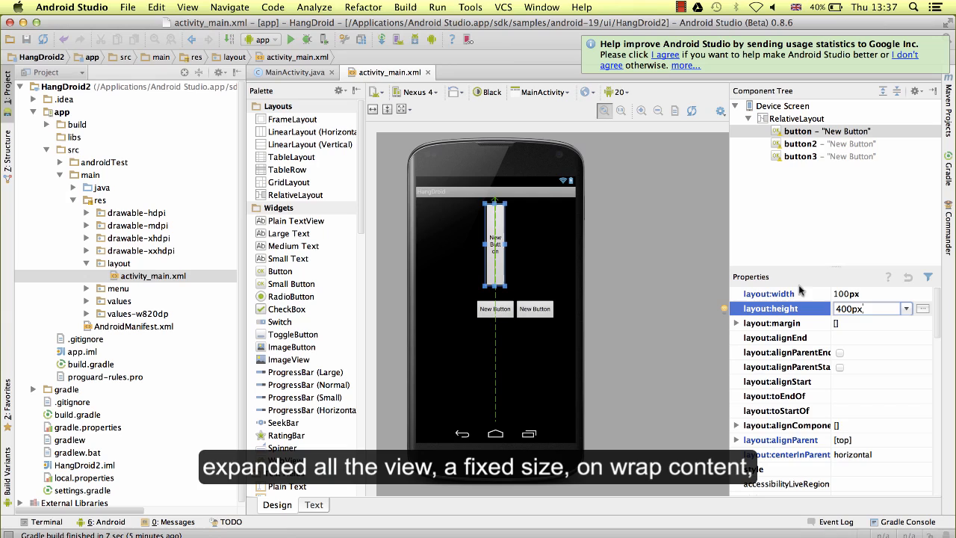
{"action": "left_click", "coordinate": [906, 293]}
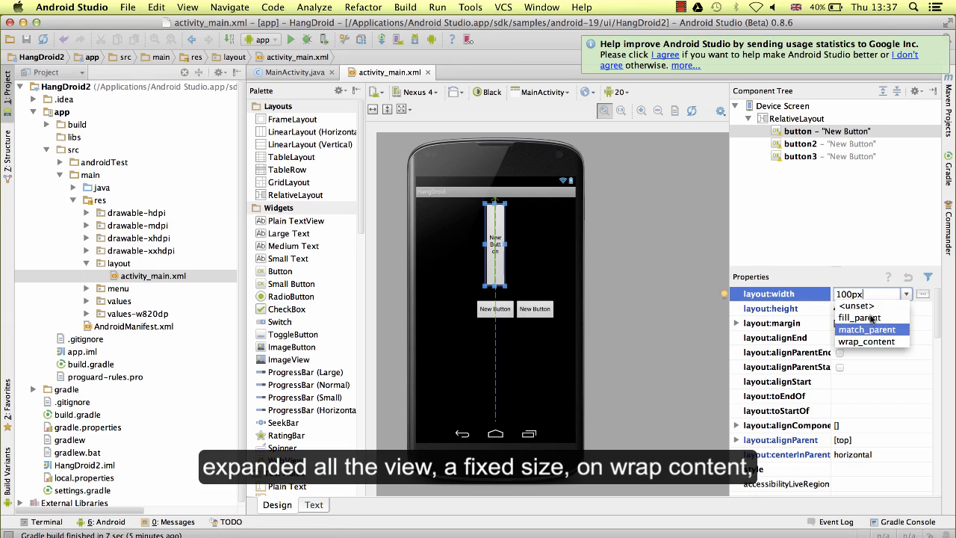
{"action": "left_click", "coordinate": [866, 341]}
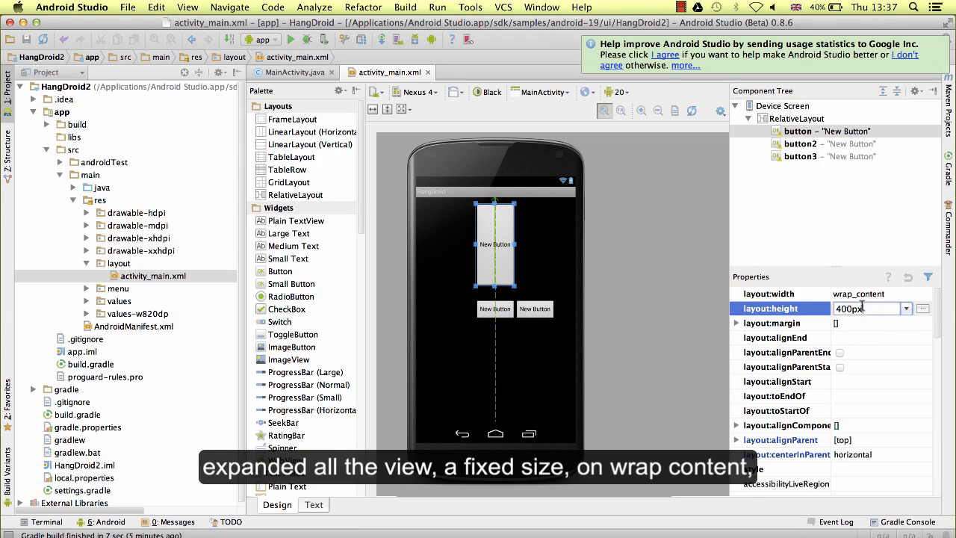
{"action": "type", "text": "wrap_content"}
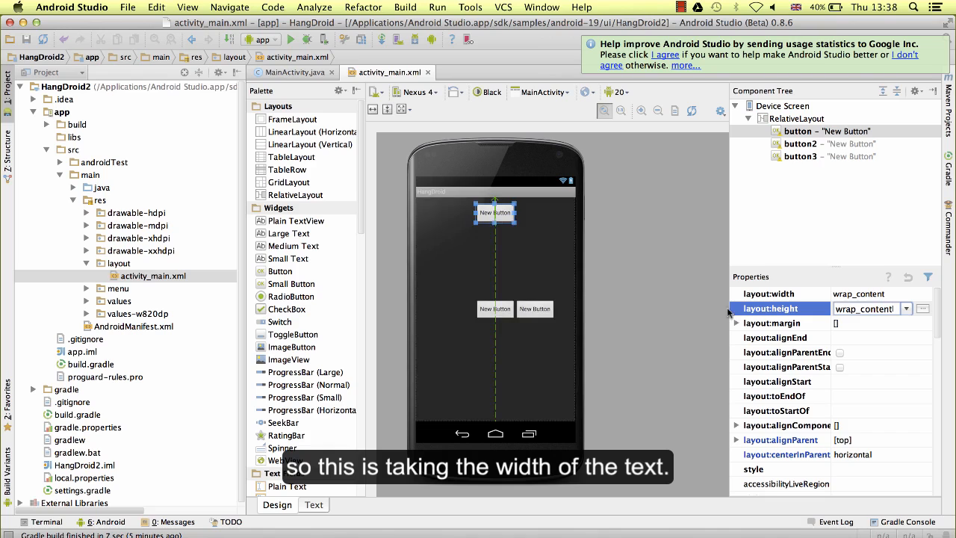
{"action": "scroll", "scroll_direction": "down", "scroll_amount": 3}
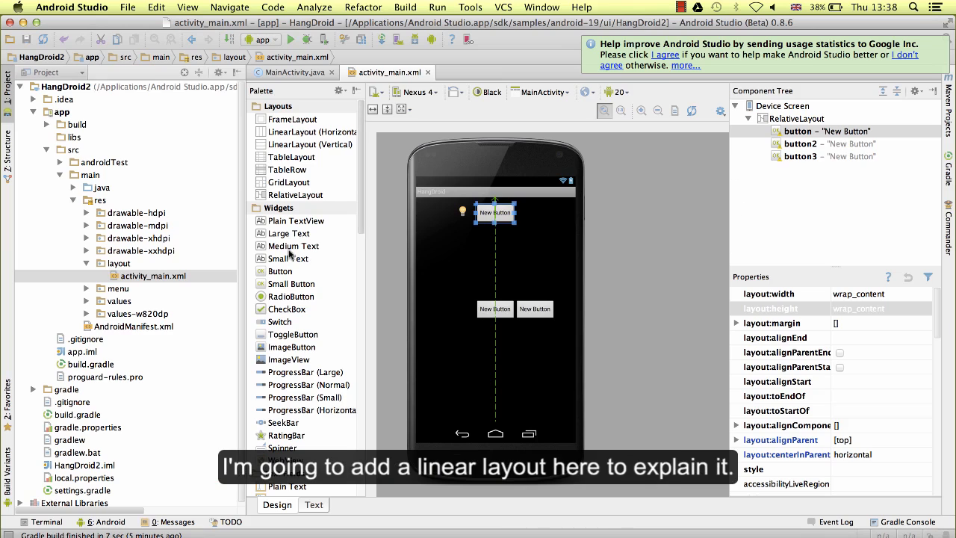
{"action": "mouse_move", "coordinate": [313, 131]}
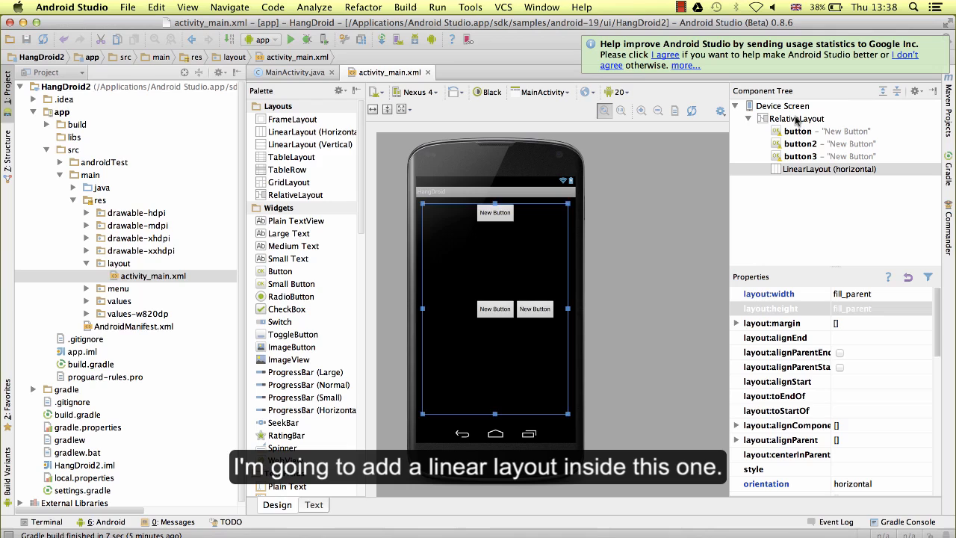
Confirm the new LinearLayout fills the parent and set its background to #324.
{"action": "left_click", "coordinate": [828, 169]}
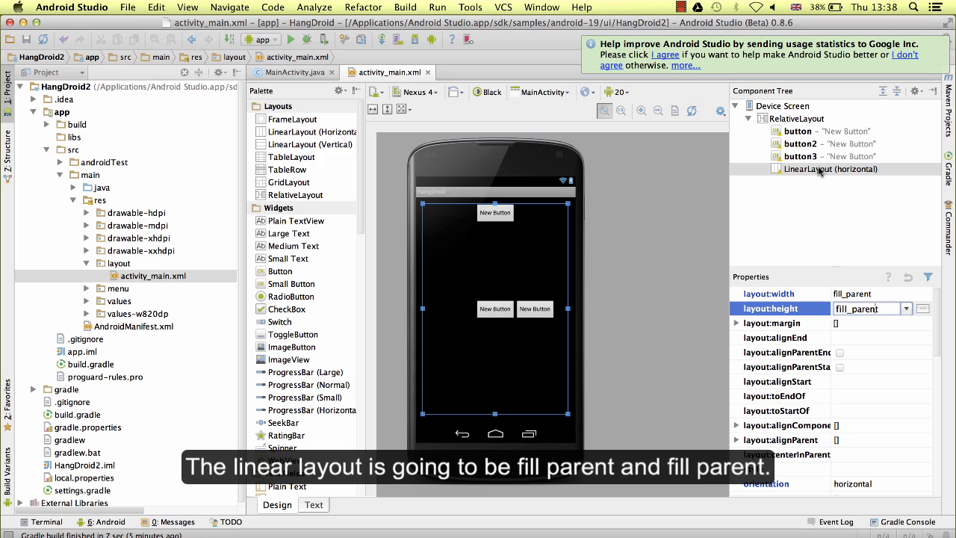
{"action": "left_click", "coordinate": [829, 168]}
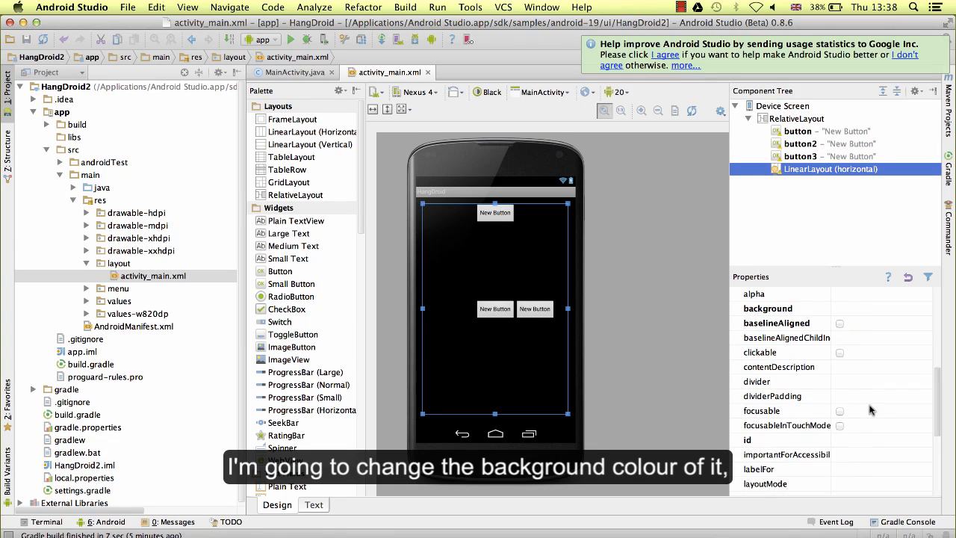
{"action": "left_click", "coordinate": [768, 322]}
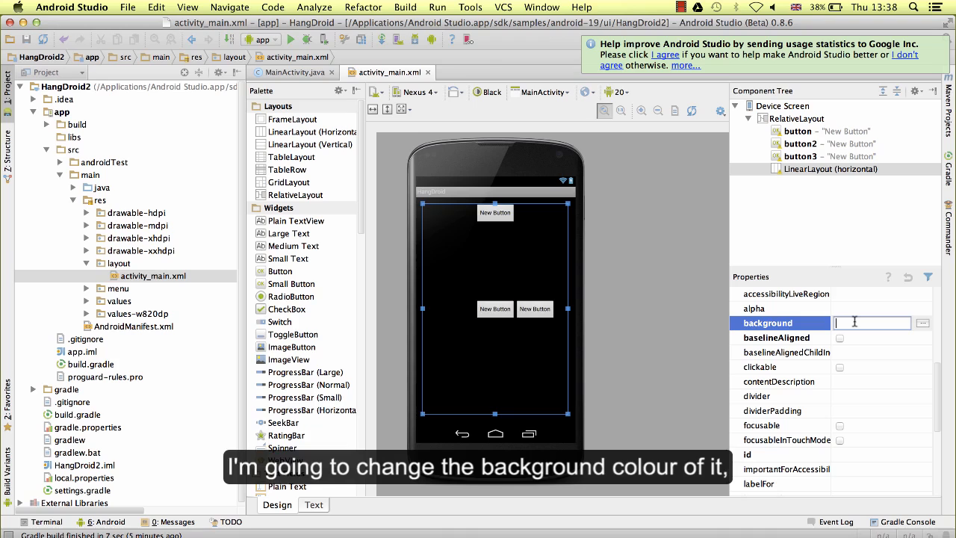
{"action": "type", "text": "#324"}
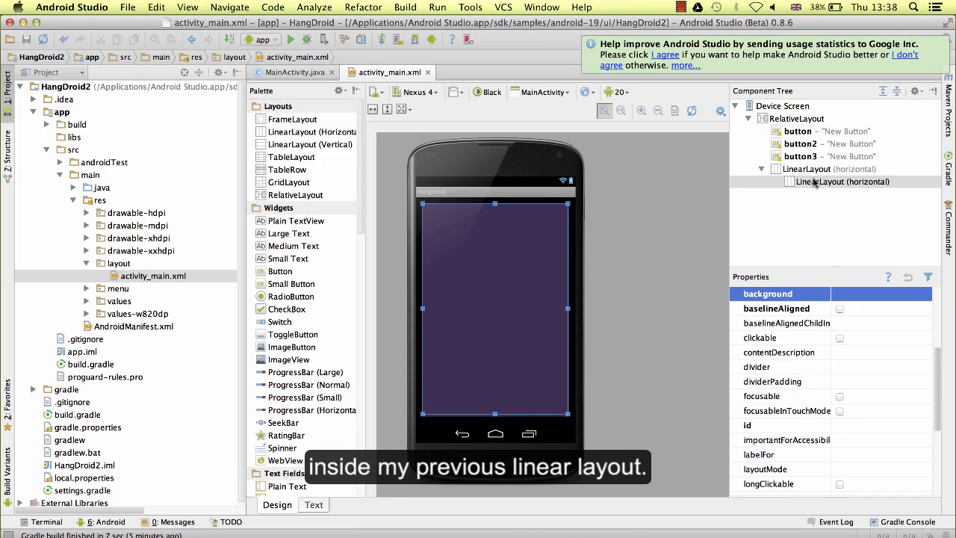
Rename the nested layouts to LinearLayoutParent and LinearLayoutChild.
{"action": "left_click", "coordinate": [881, 293]}
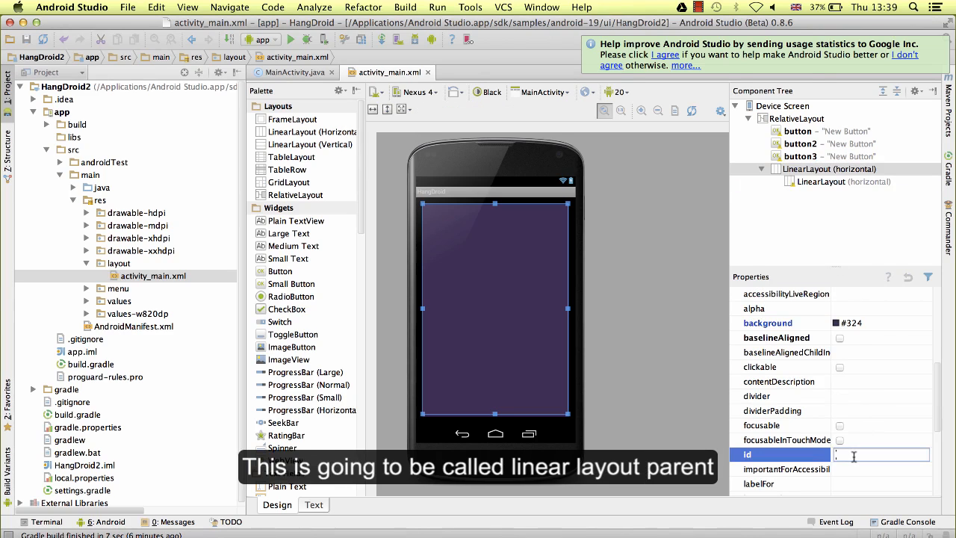
{"action": "type", "text": "LinearLo"}
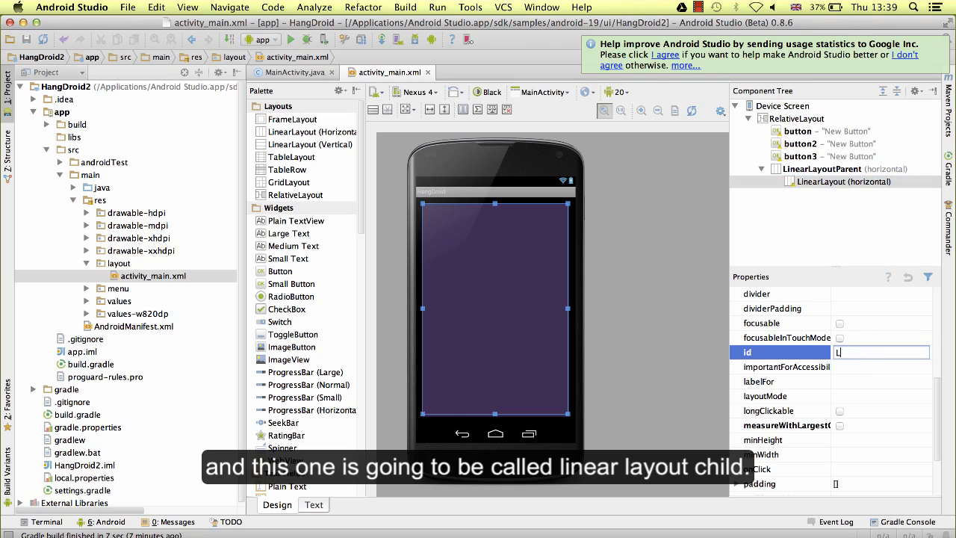
{"action": "type", "text": "LinearLayo"}
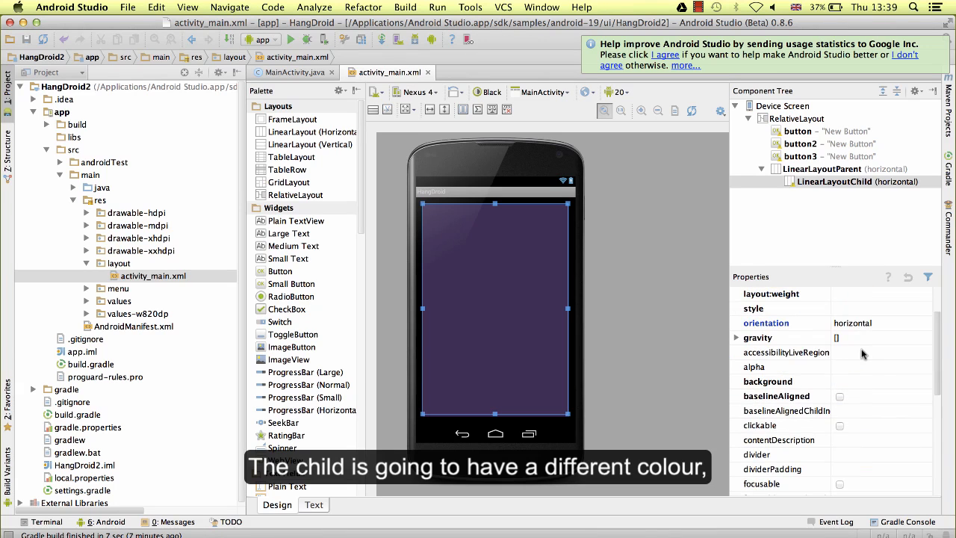
Give LinearLayoutChild a white #FFF background, then select LinearLayoutParent.
{"action": "left_click", "coordinate": [780, 381]}
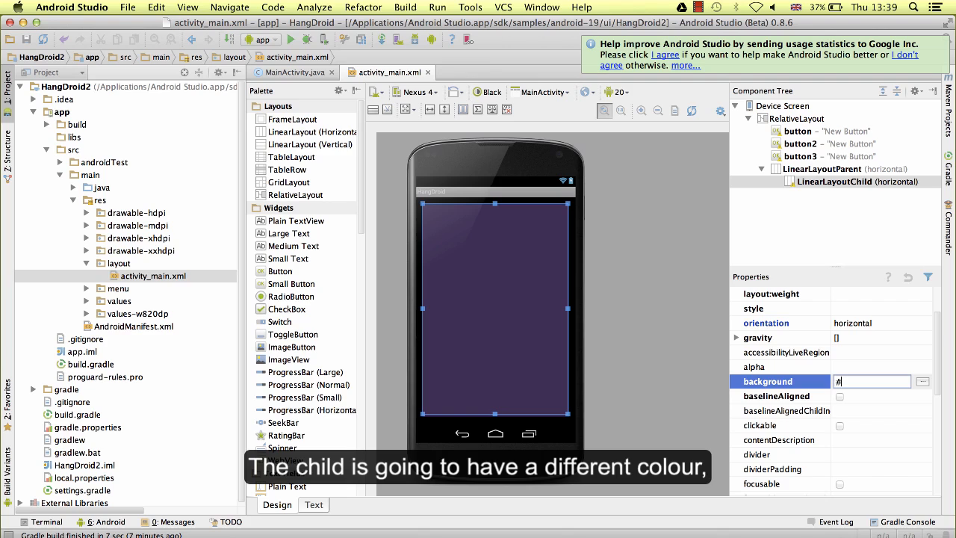
{"action": "type", "text": "FFF"}
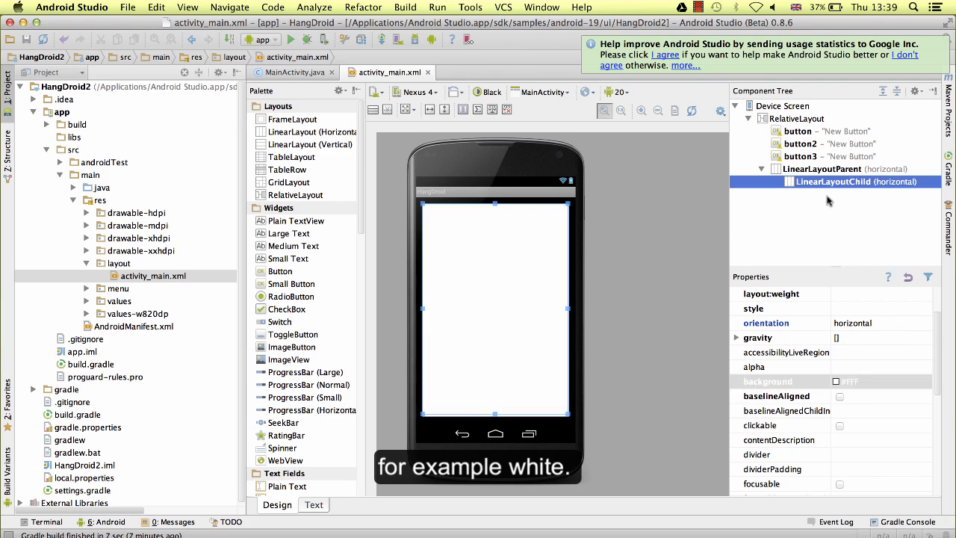
{"action": "left_click", "coordinate": [822, 168]}
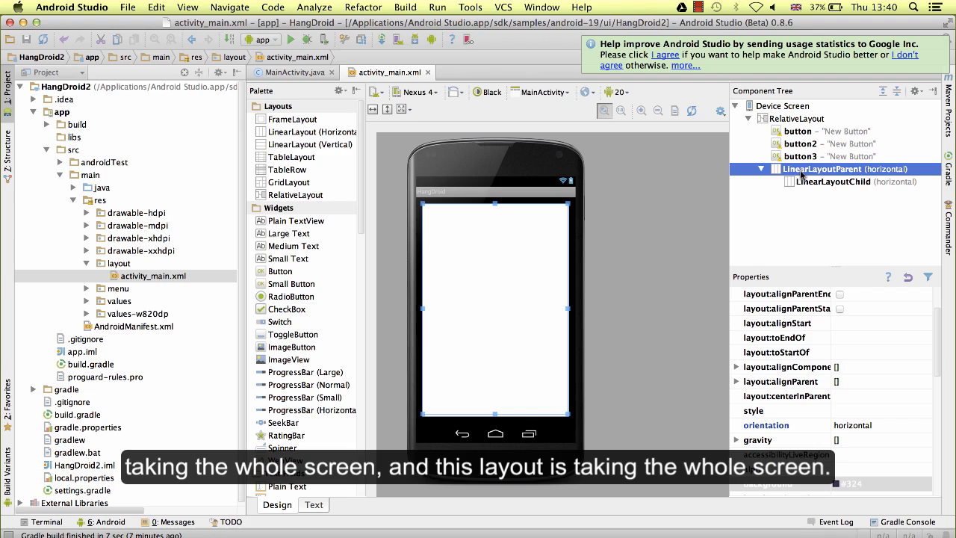
Set LinearLayoutParent's layout margin to 50px in the 'all' field.
{"action": "left_click", "coordinate": [856, 181]}
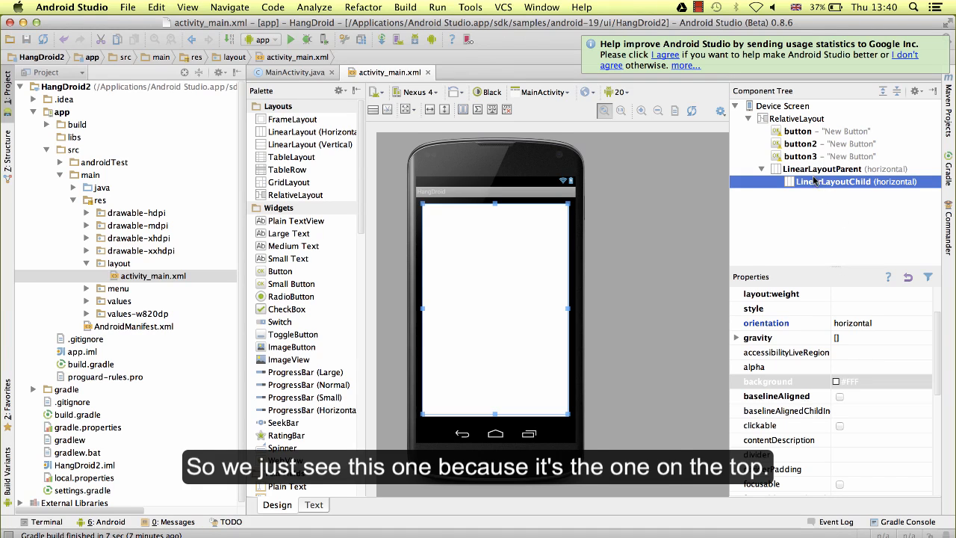
{"action": "left_click", "coordinate": [821, 169]}
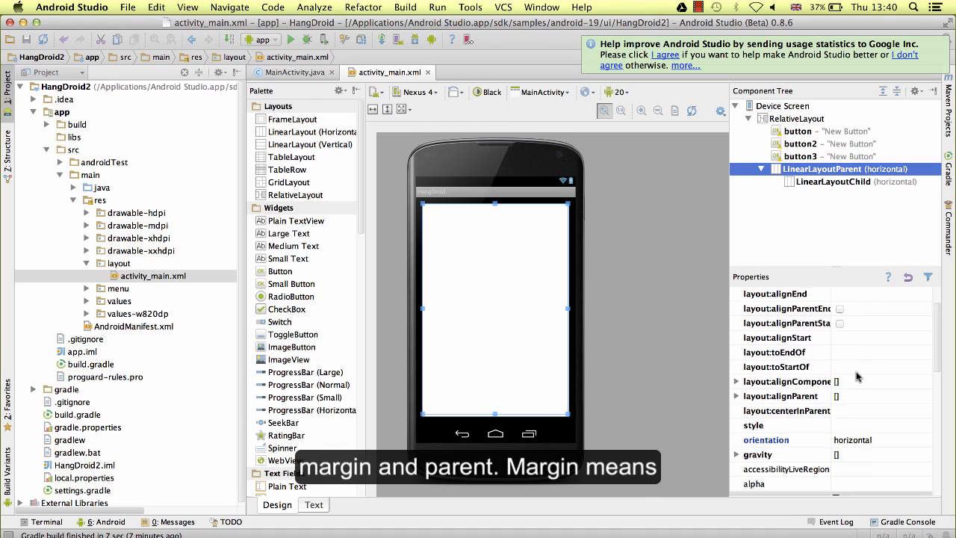
{"action": "scroll", "scroll_direction": "up", "scroll_amount": 3}
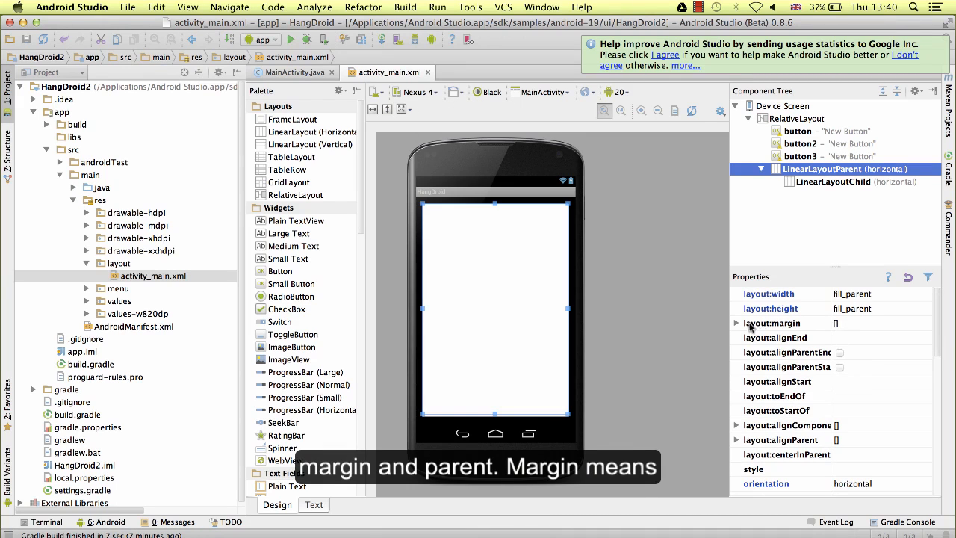
{"action": "left_click", "coordinate": [736, 323]}
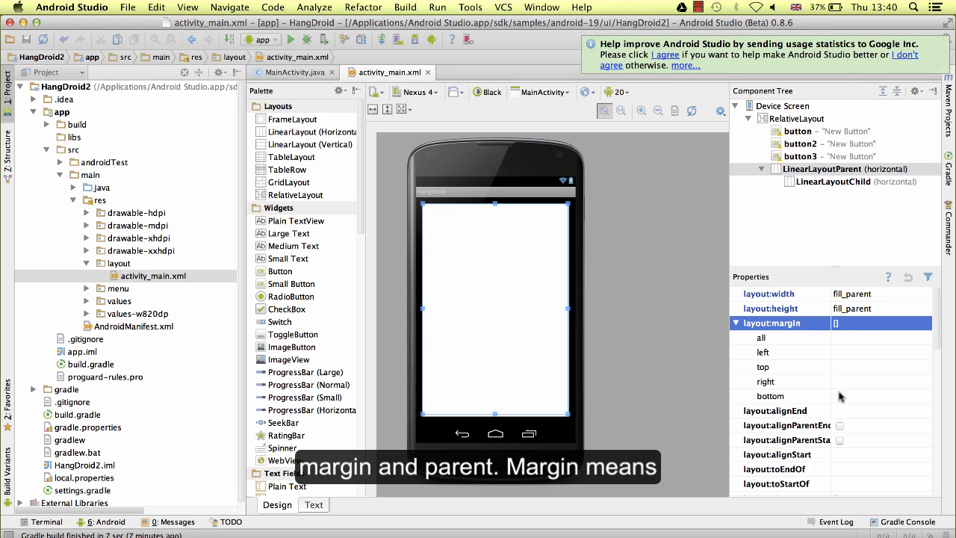
{"action": "left_click", "coordinate": [780, 336]}
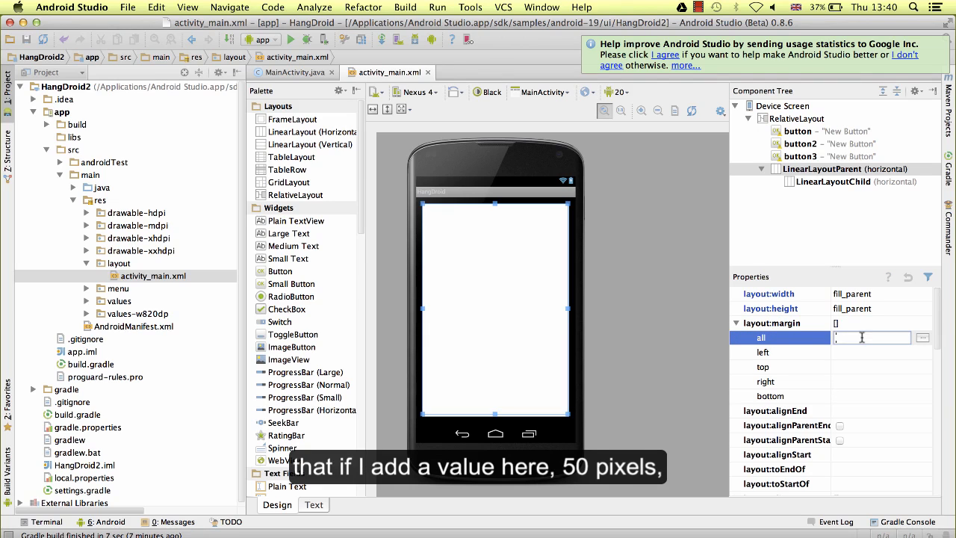
{"action": "type", "text": "50px"}
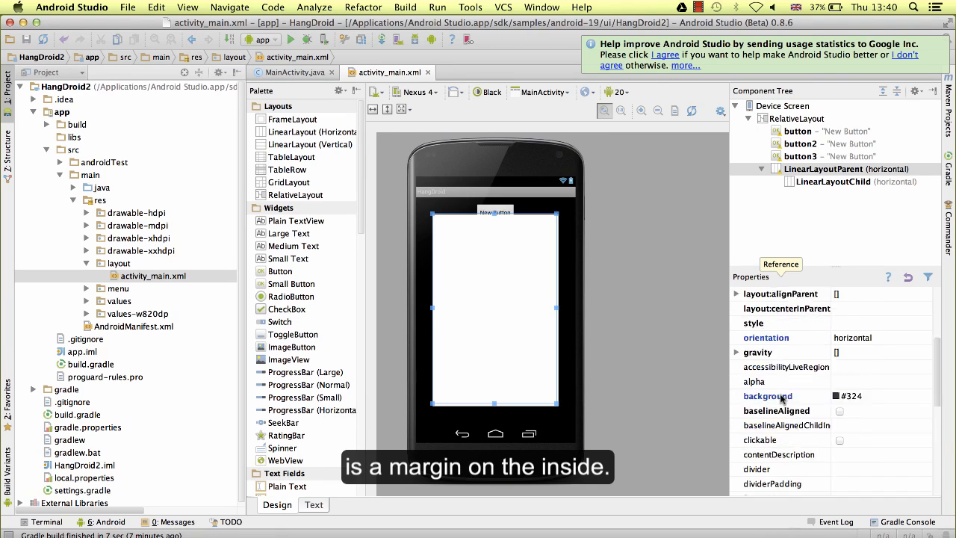
{"action": "scroll", "scroll_direction": "down", "scroll_amount": 3}
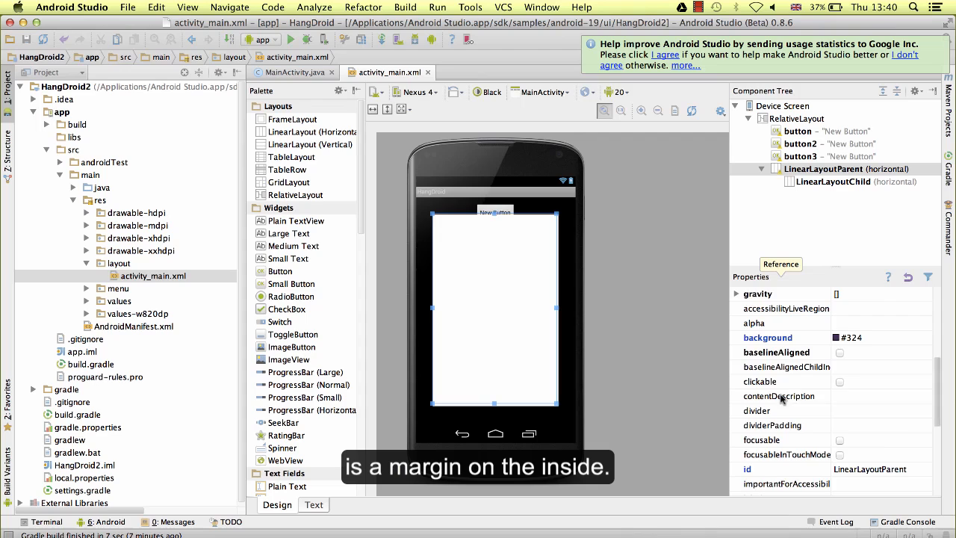
{"action": "scroll", "scroll_direction": "down", "scroll_amount": 3}
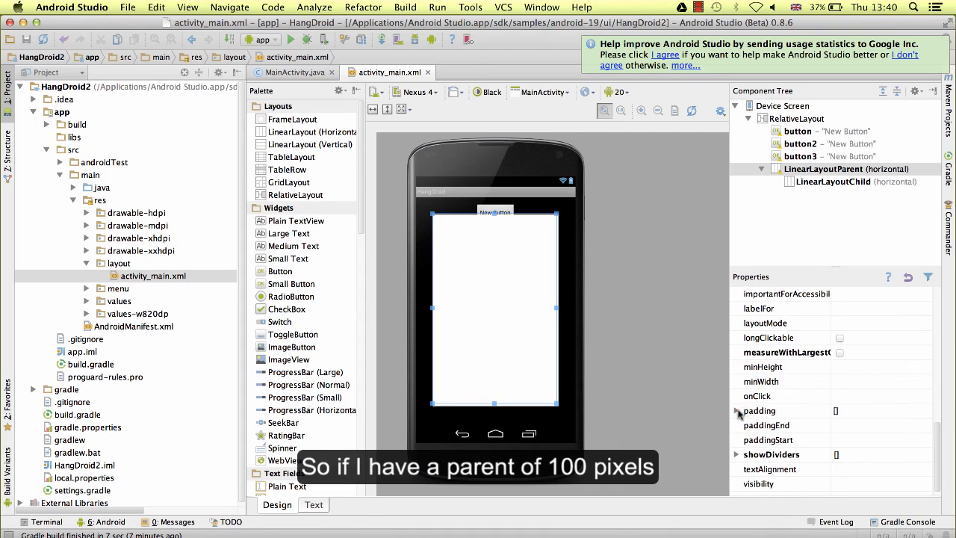
Enter 100px padding on LinearLayoutParent, then select the child, button and parent to view bounds.
{"action": "left_click", "coordinate": [736, 411]}
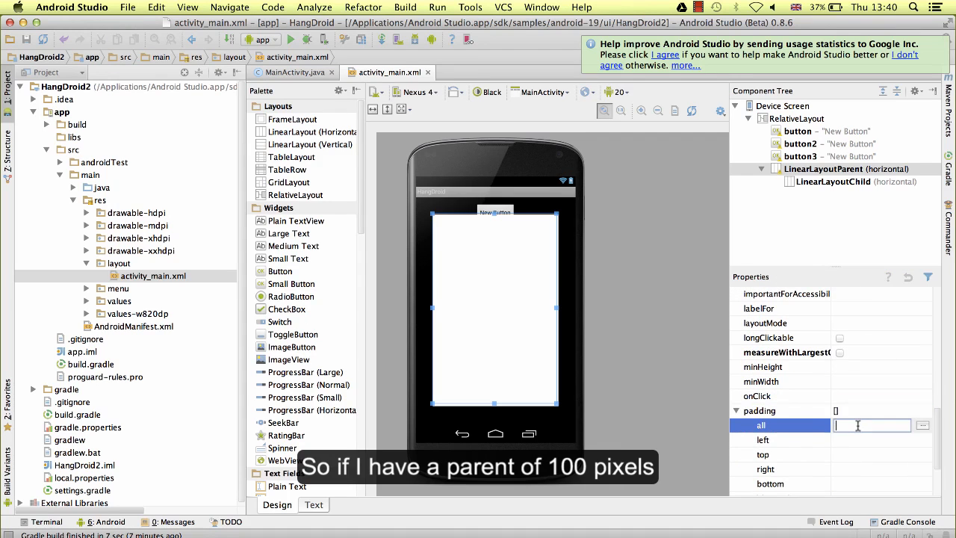
{"action": "type", "text": "100px"}
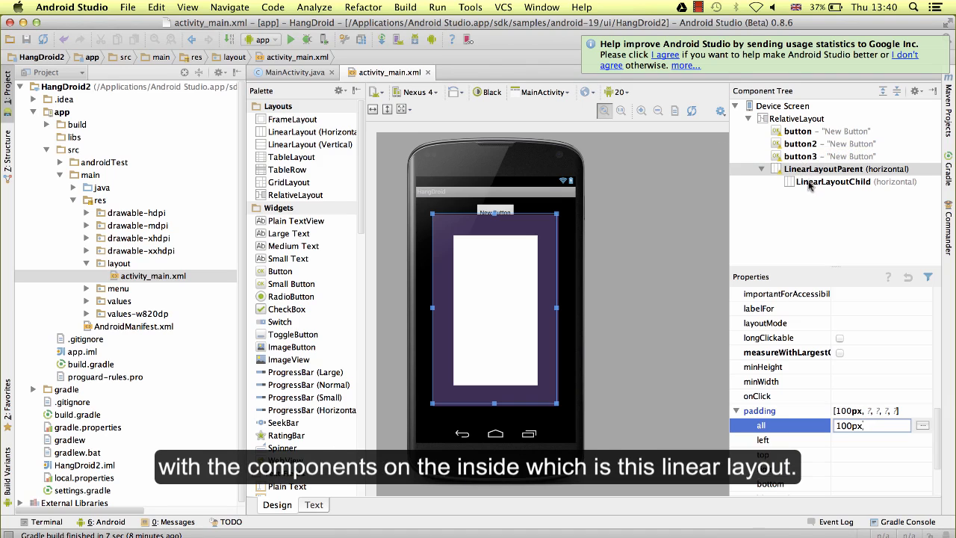
{"action": "left_click", "coordinate": [834, 181]}
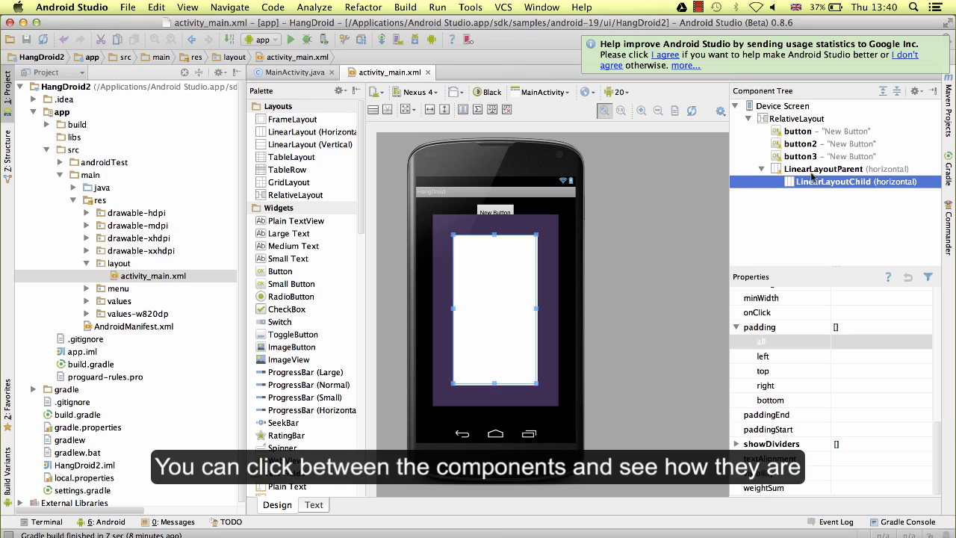
{"action": "left_click", "coordinate": [796, 130]}
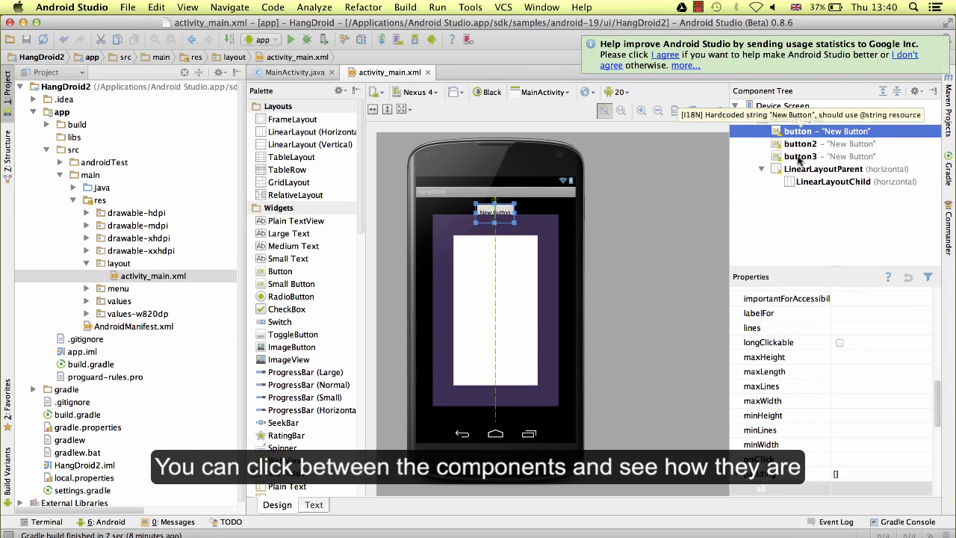
{"action": "left_click", "coordinate": [853, 181]}
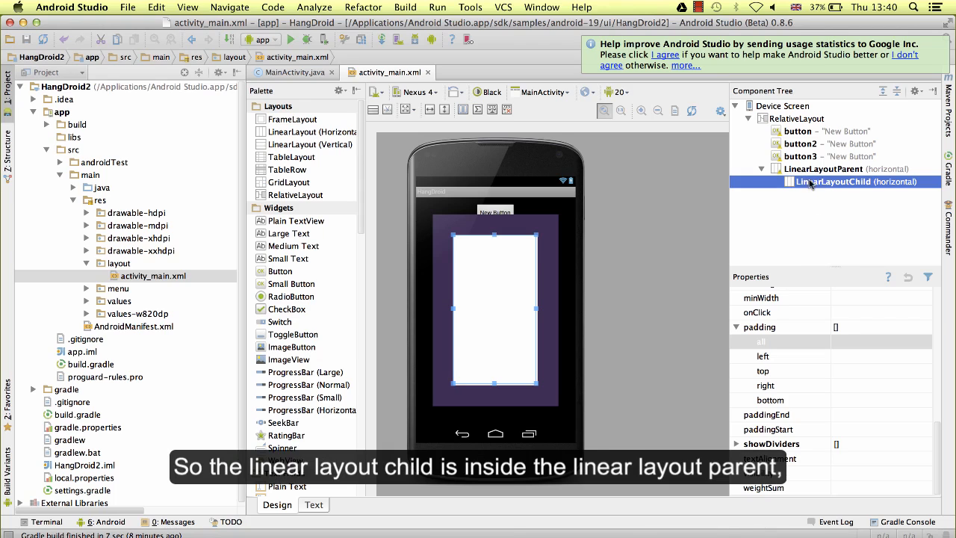
{"action": "mouse_move", "coordinate": [495, 297]}
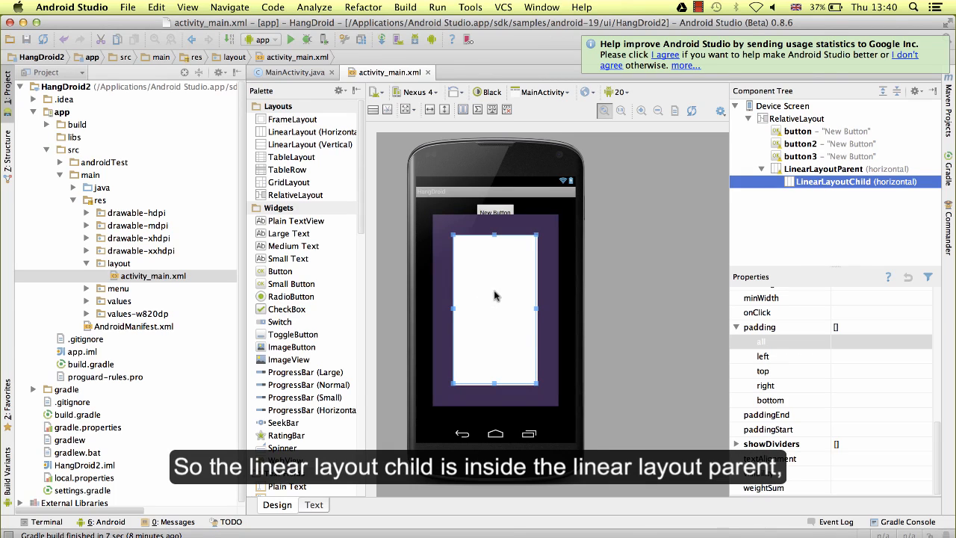
{"action": "left_click", "coordinate": [826, 168]}
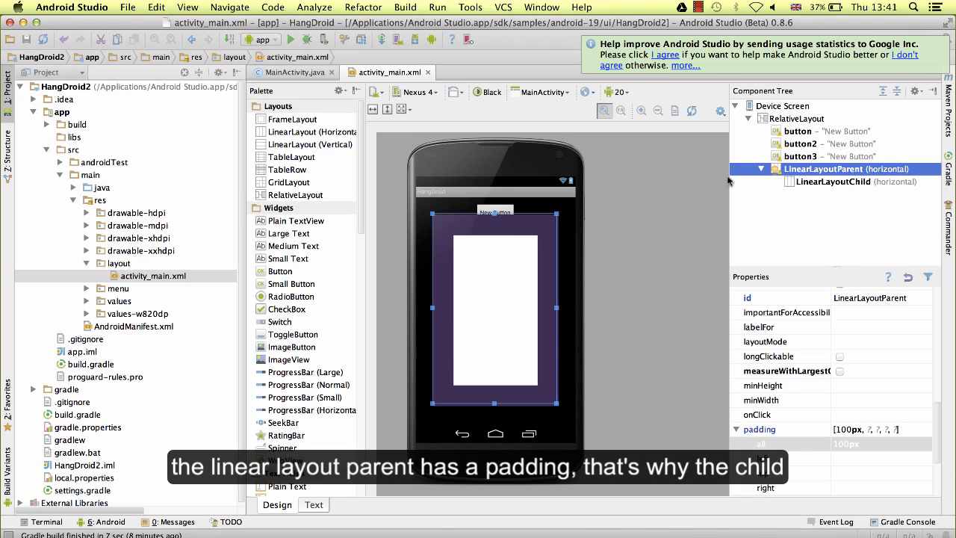
{"action": "mouse_move", "coordinate": [504, 274]}
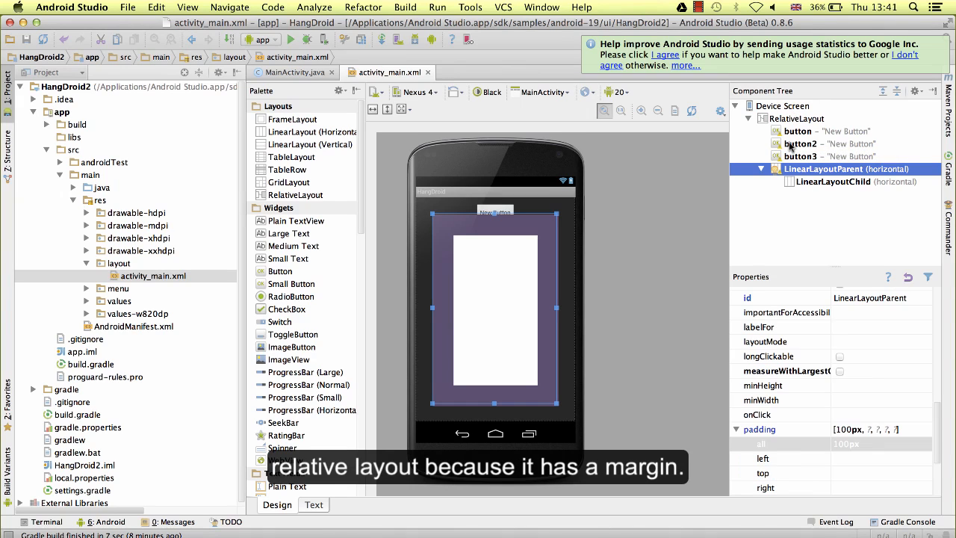
Enter 50px margin on LinearLayoutChild, then compare its bounds against LinearLayoutParent.
{"action": "left_click", "coordinate": [849, 182]}
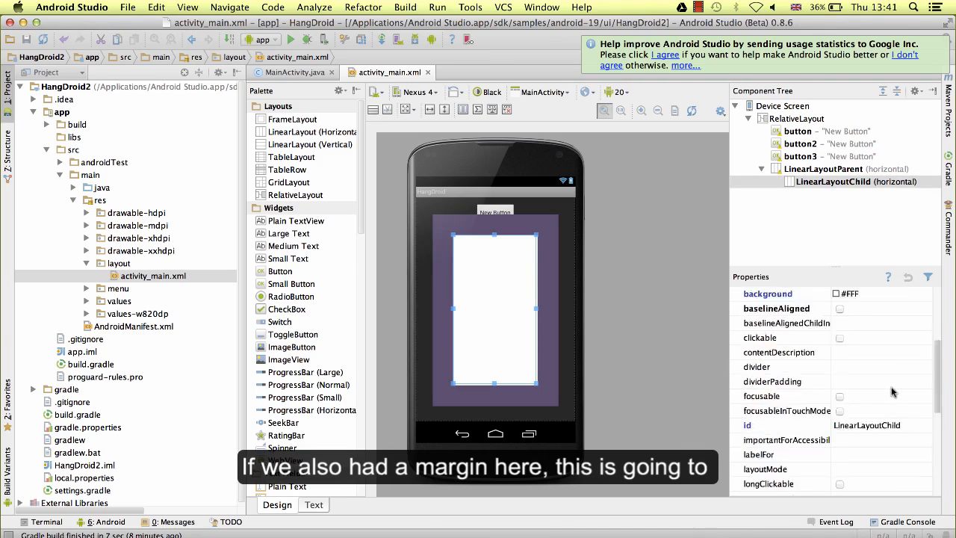
{"action": "left_click", "coordinate": [771, 338]}
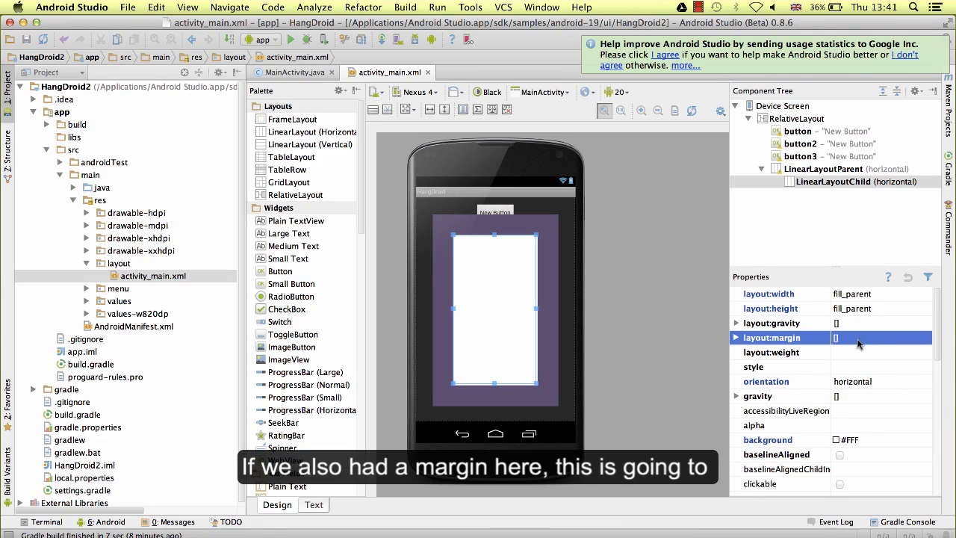
{"action": "left_click", "coordinate": [736, 337]}
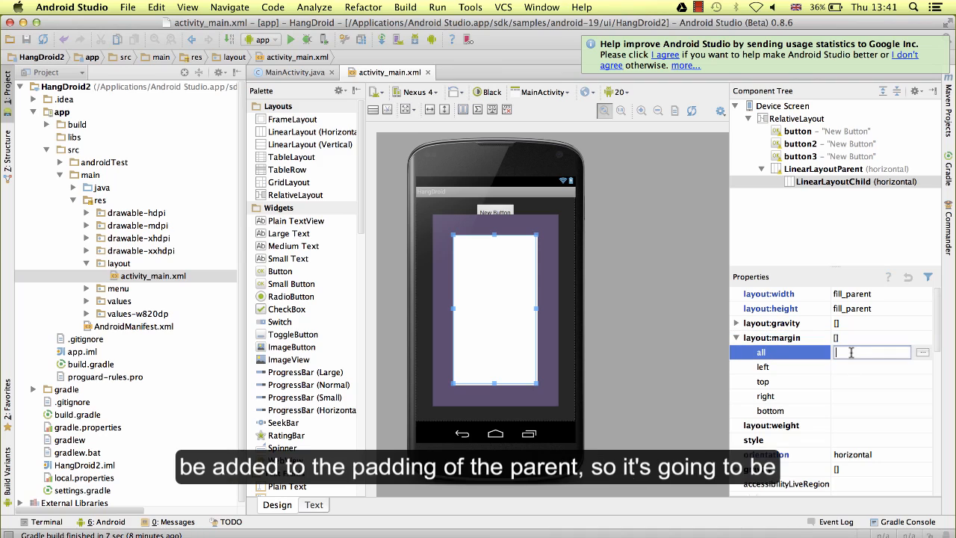
{"action": "type", "text": "5"}
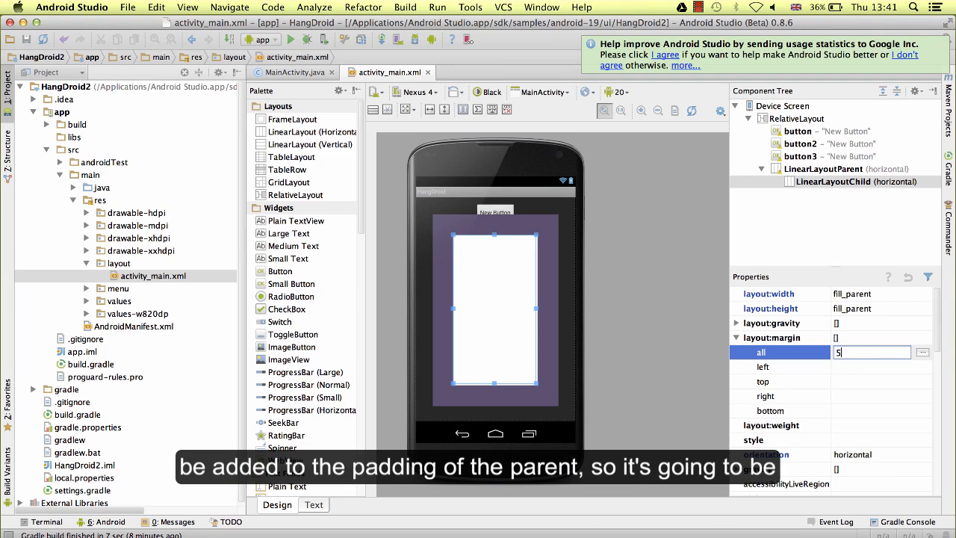
{"action": "type", "text": "0px"}
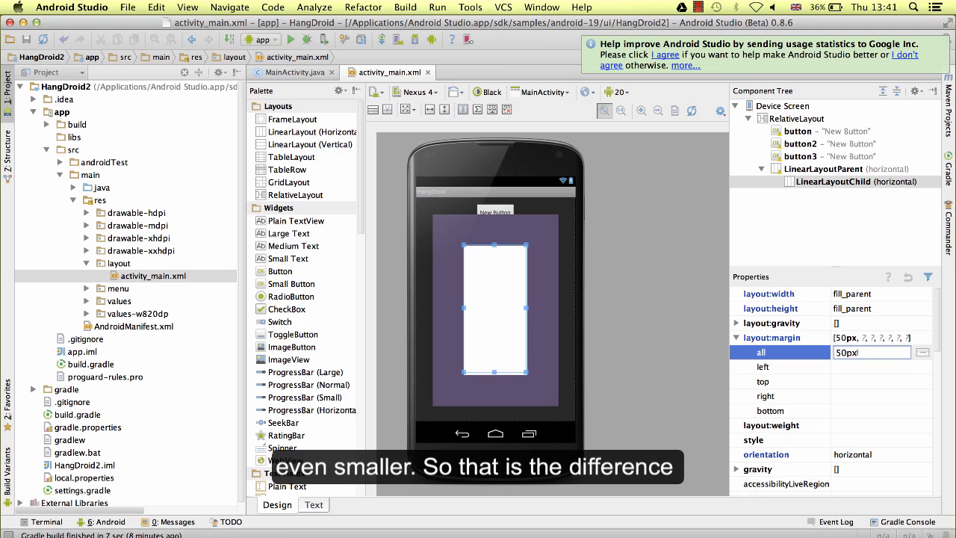
{"action": "left_click", "coordinate": [848, 168]}
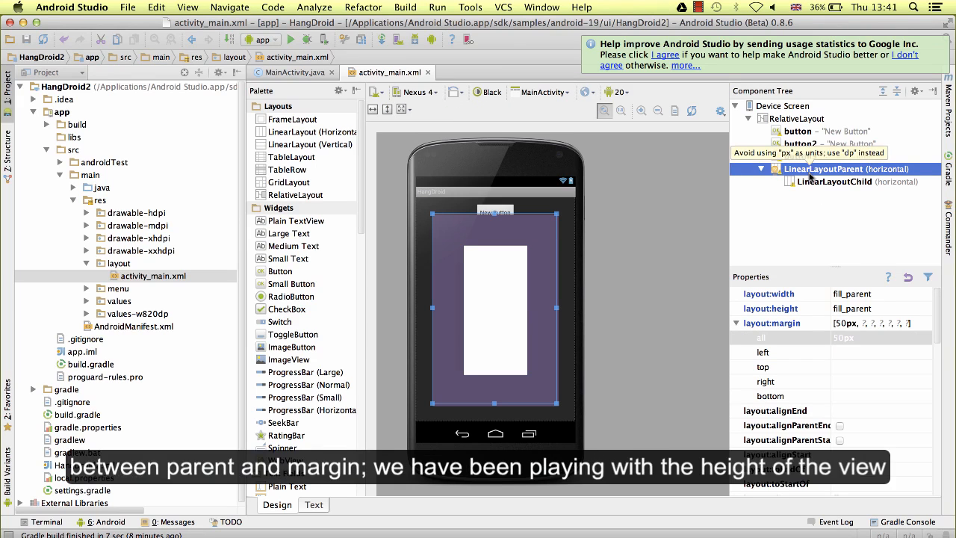
{"action": "left_click", "coordinate": [844, 181]}
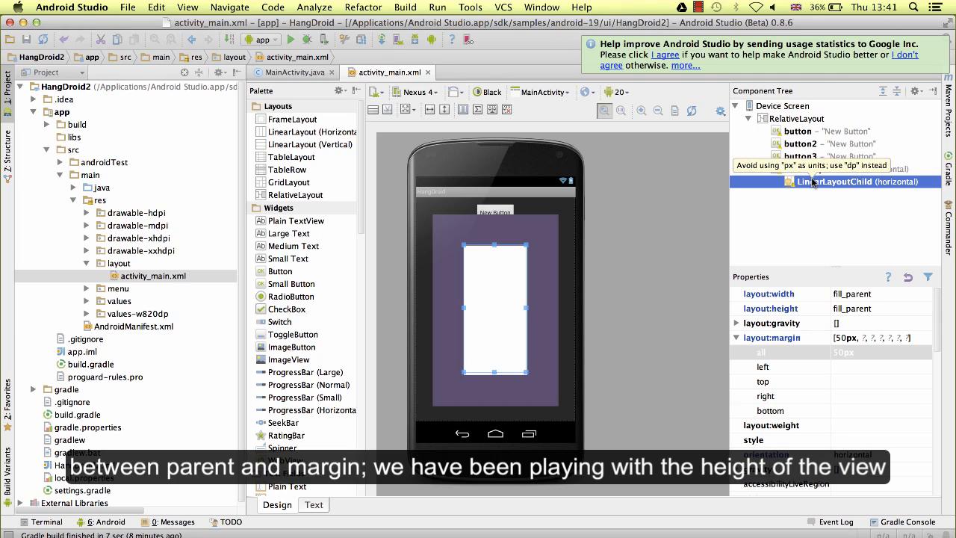